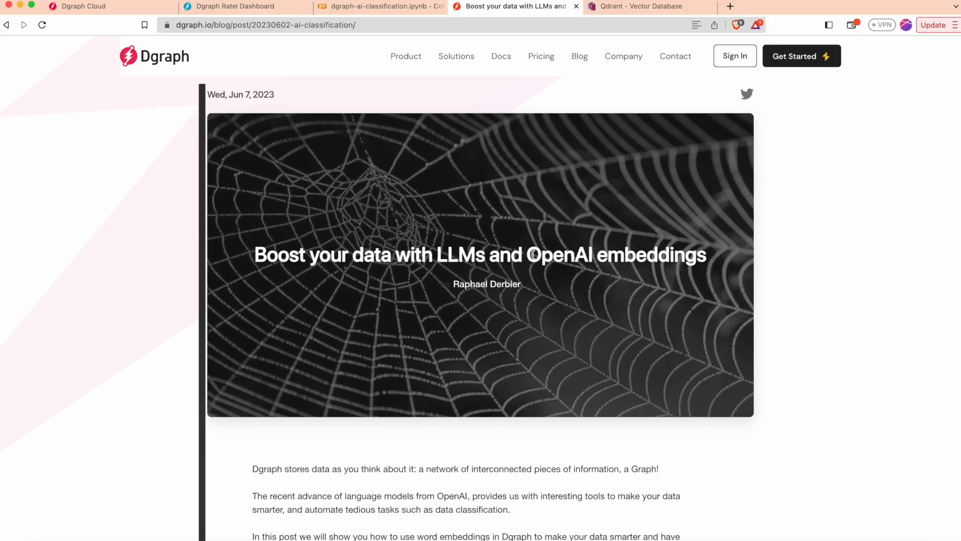
mouse_move(551, 263)
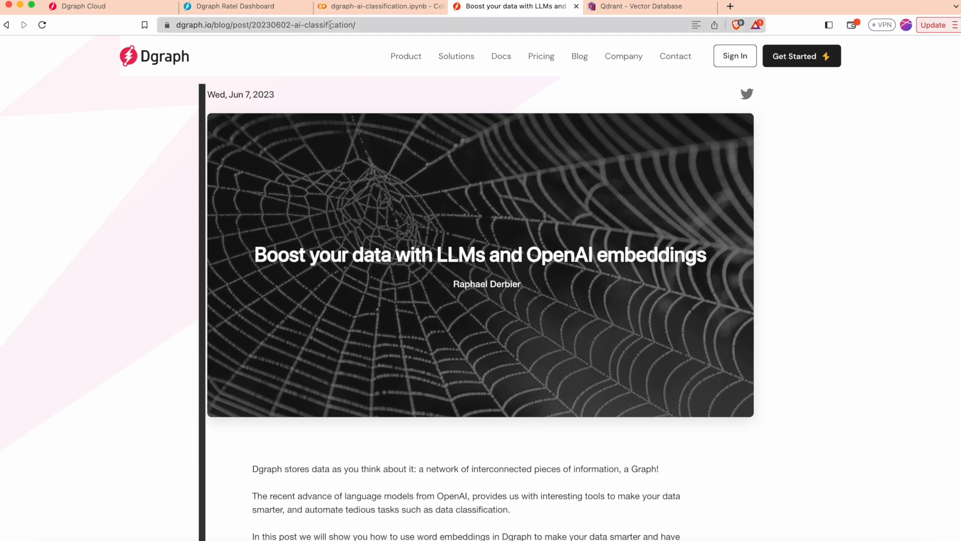
Bring up the dgraph-ai-classification.ipynb notebook in Google Colab.
click(380, 6)
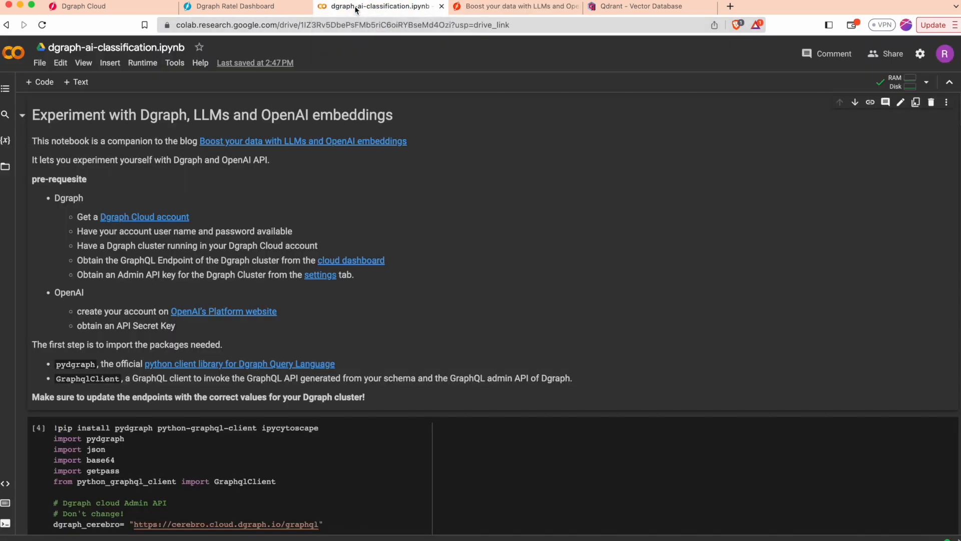
mouse_move(356, 229)
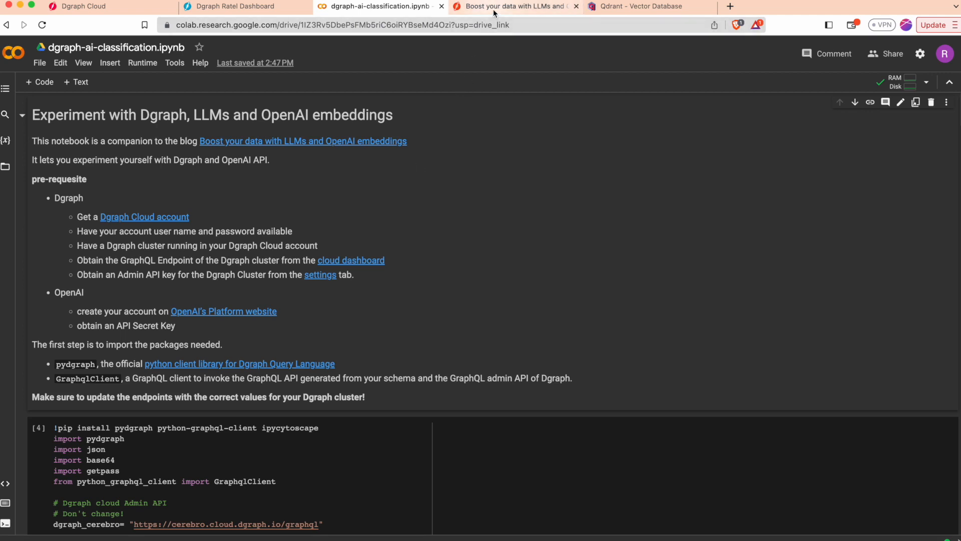
mouse_move(386, 206)
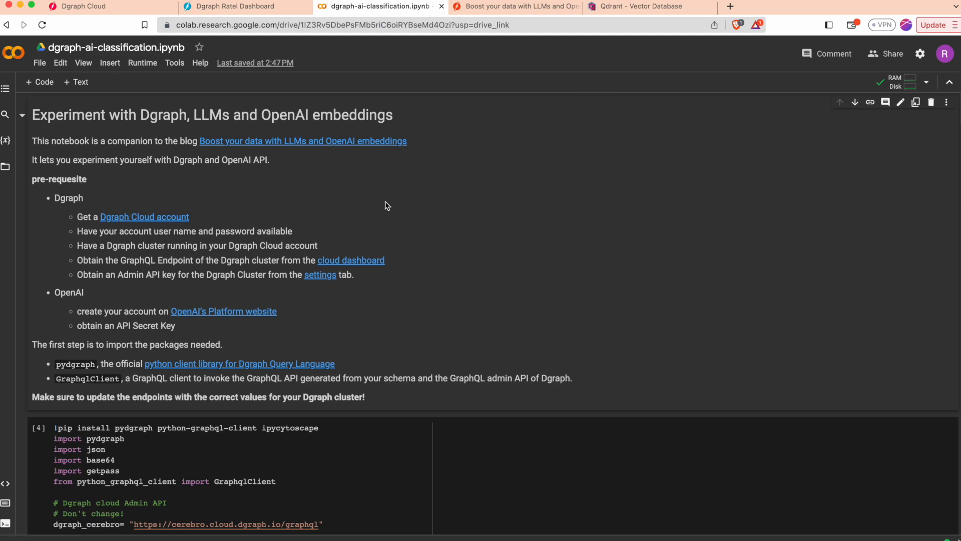
Review the GET-STARTED-DONORS backend's overview, settings and API keys, ending on its GraphQL endpoint.
click(75, 6)
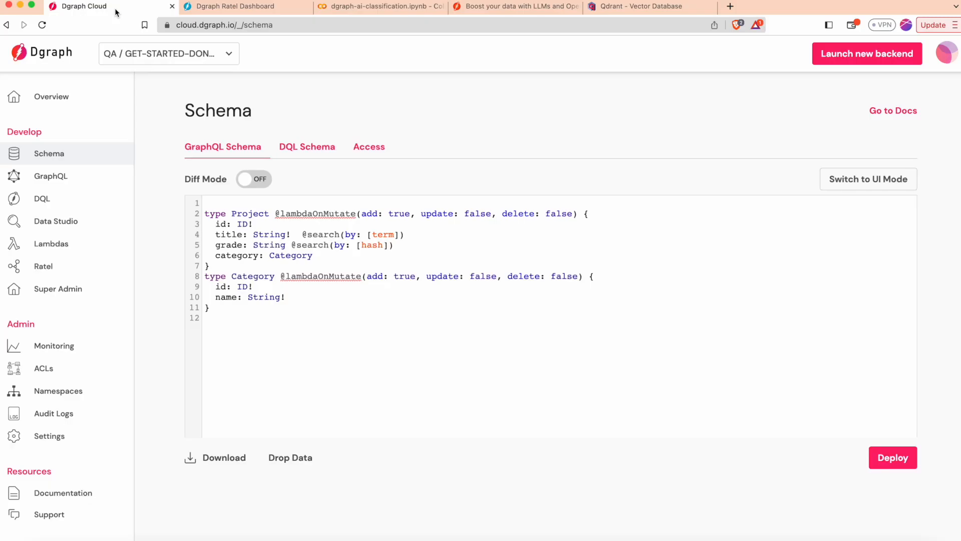
mouse_move(184, 59)
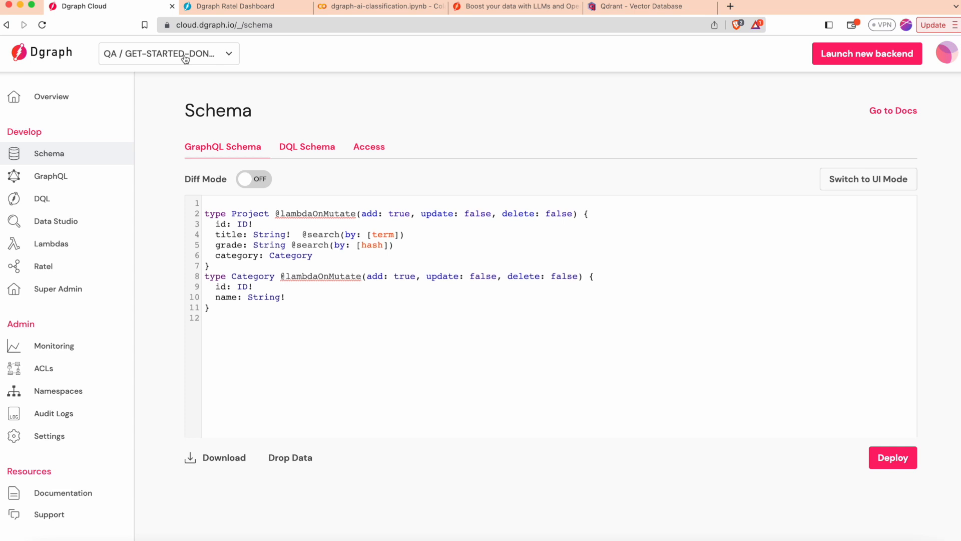
mouse_move(287, 60)
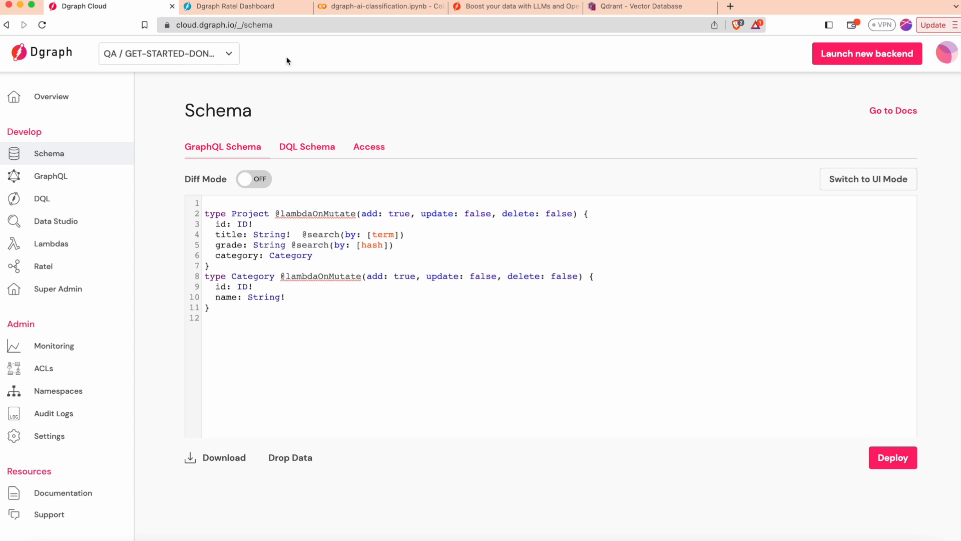
mouse_move(394, 6)
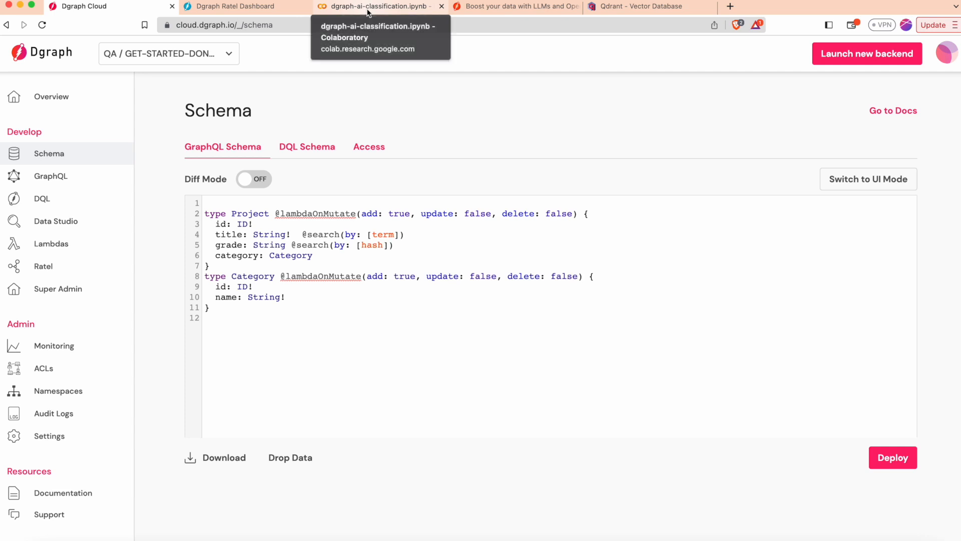
mouse_move(80, 154)
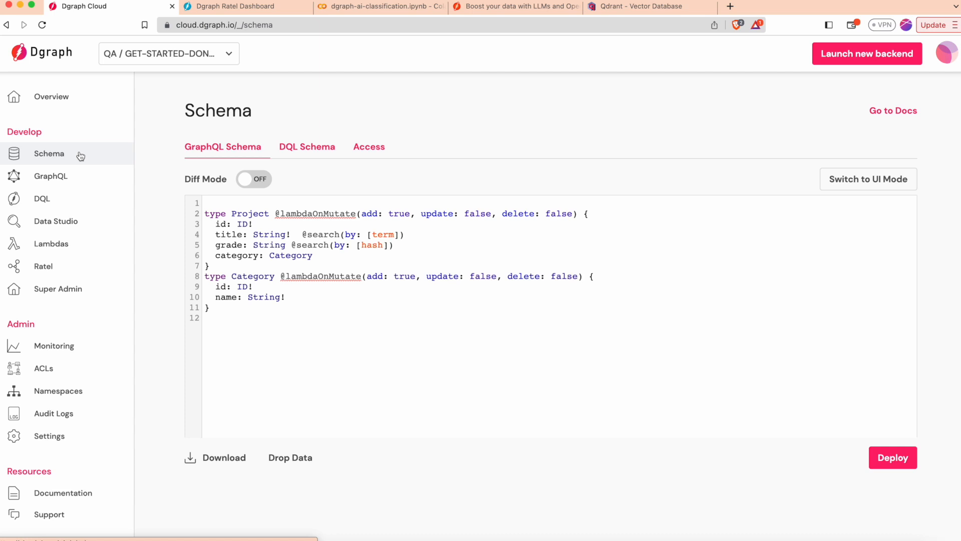
mouse_move(74, 155)
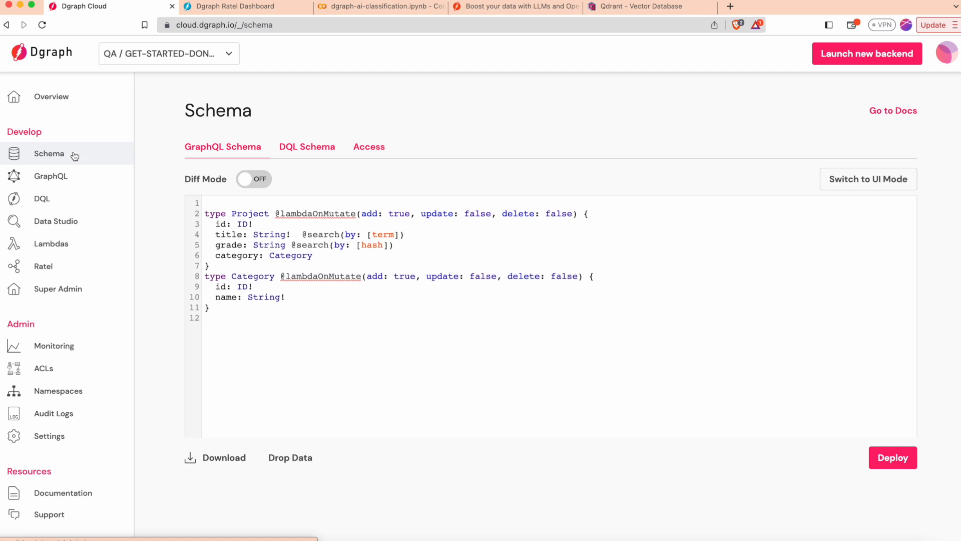
click(51, 97)
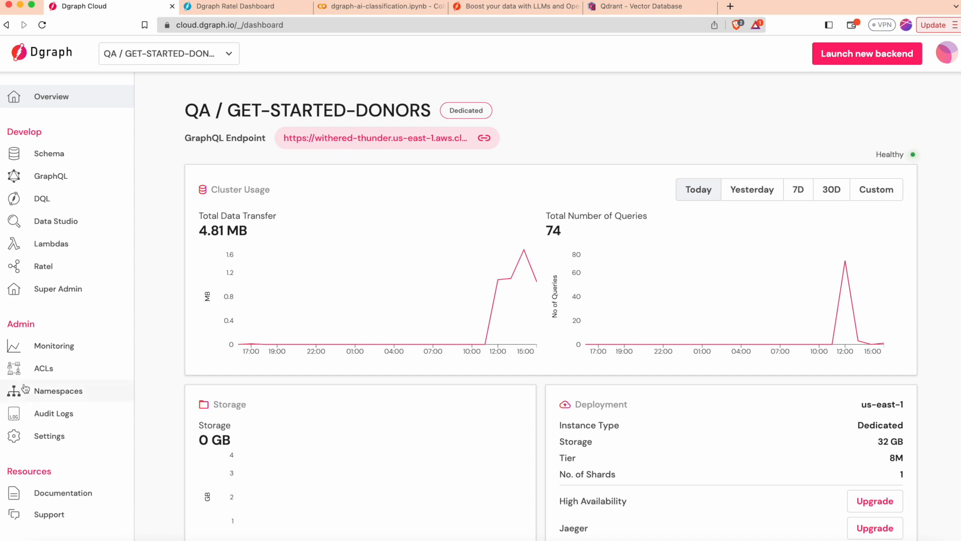
click(49, 435)
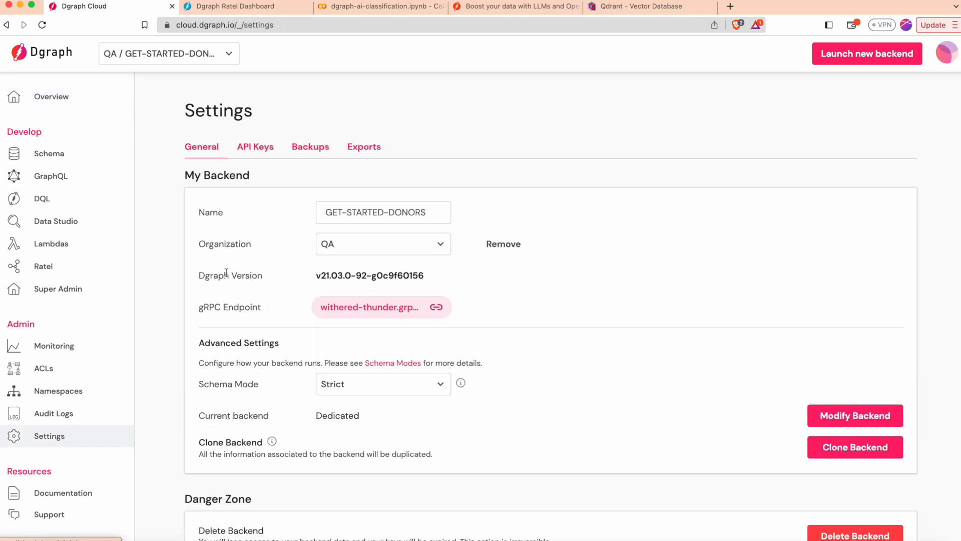
mouse_move(319, 307)
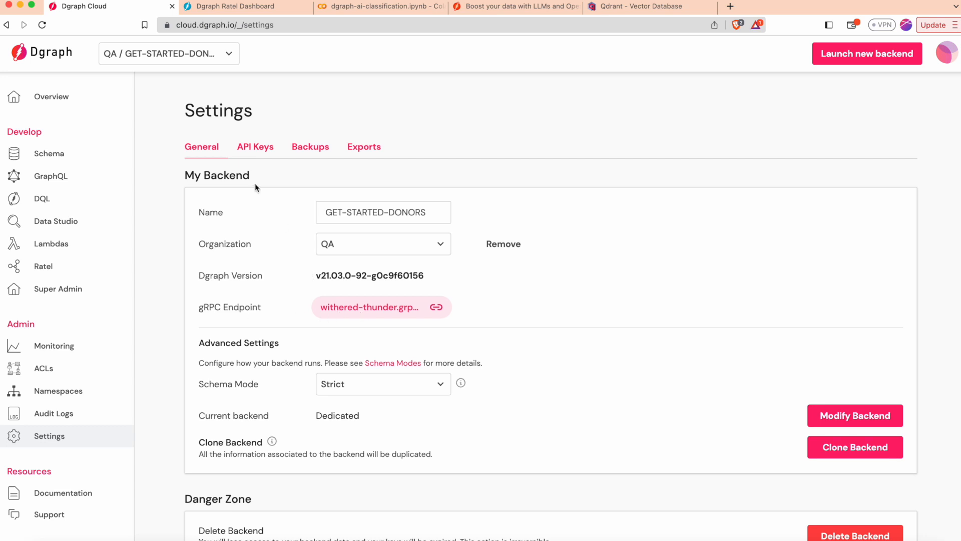
click(256, 146)
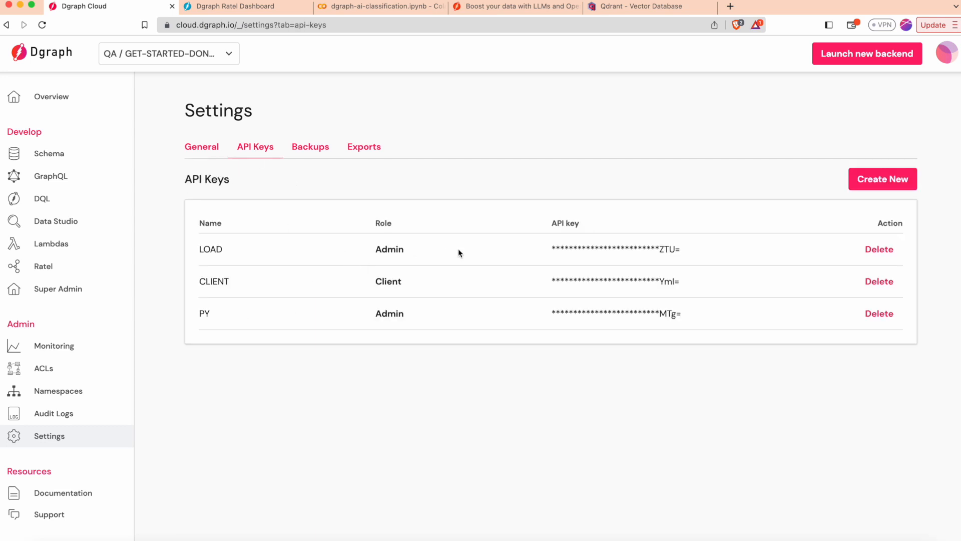
mouse_move(30, 100)
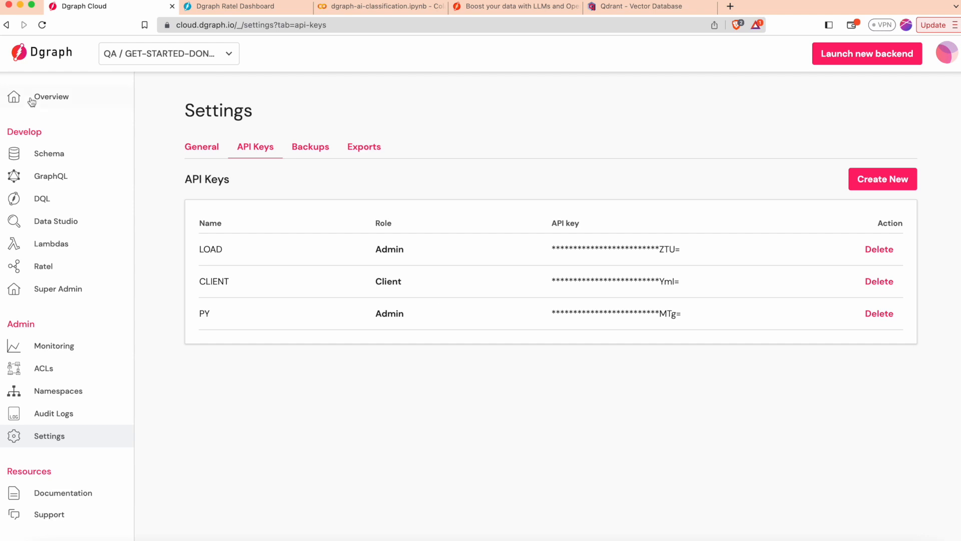
mouse_move(39, 100)
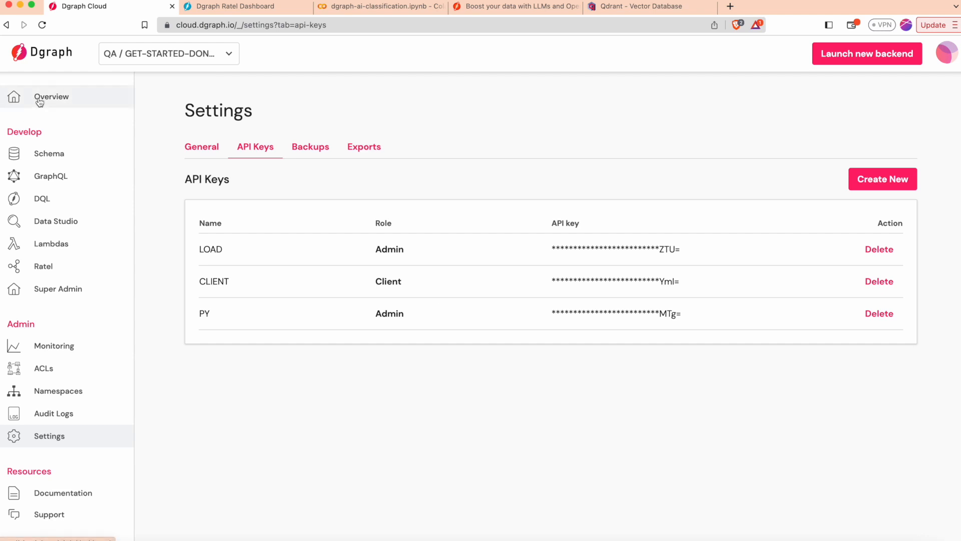
click(51, 97)
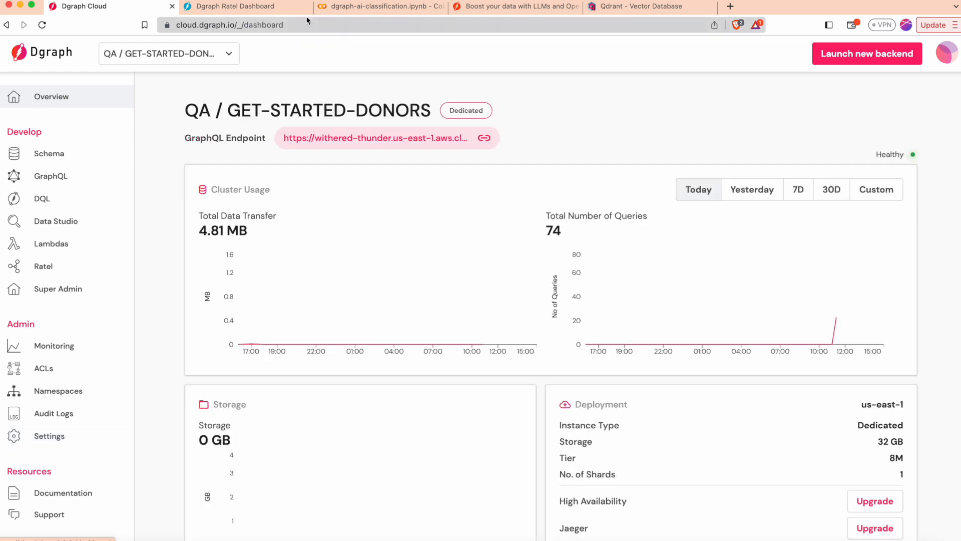
Run the cell installing pydgraph, python-graphql-client and ipycytoscape and defining the Dgraph endpoints.
click(385, 6)
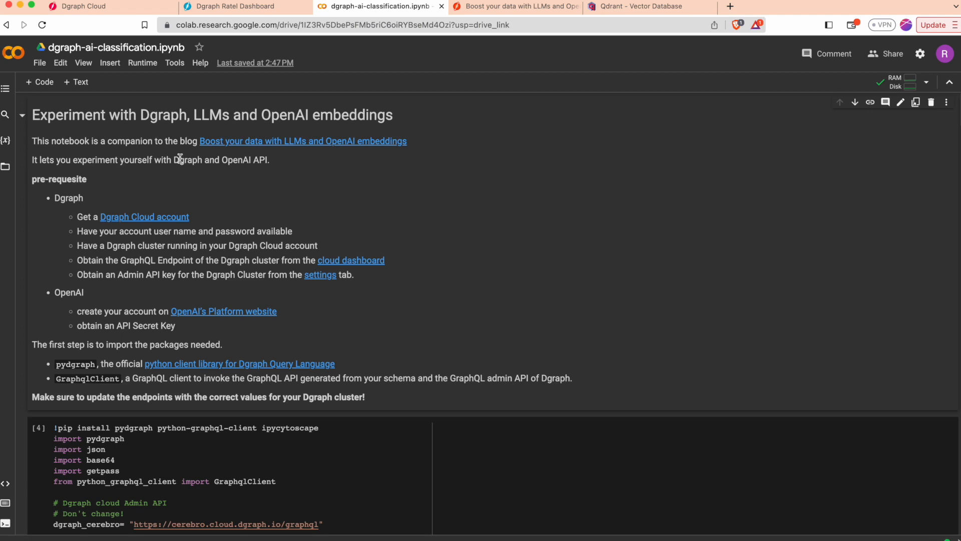
scroll(down, 3)
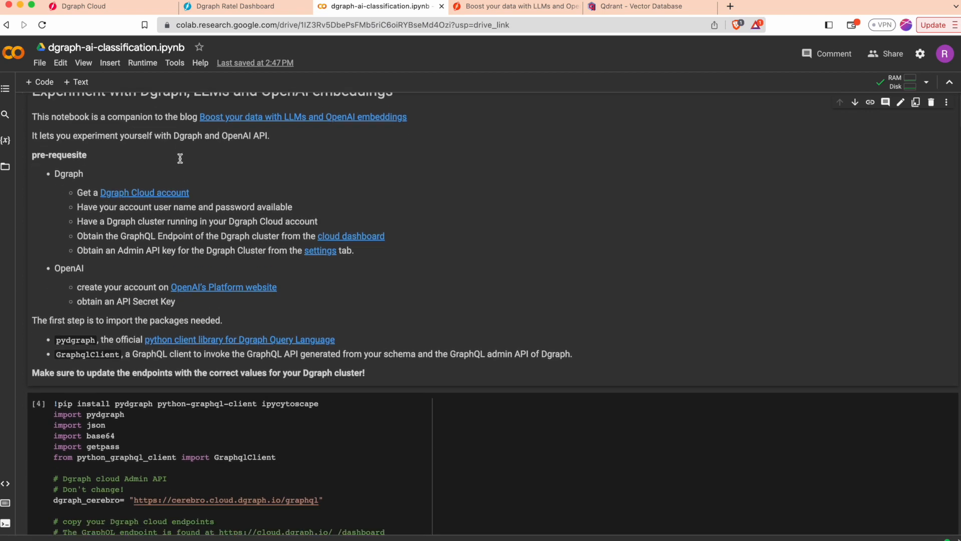
scroll(down, 3)
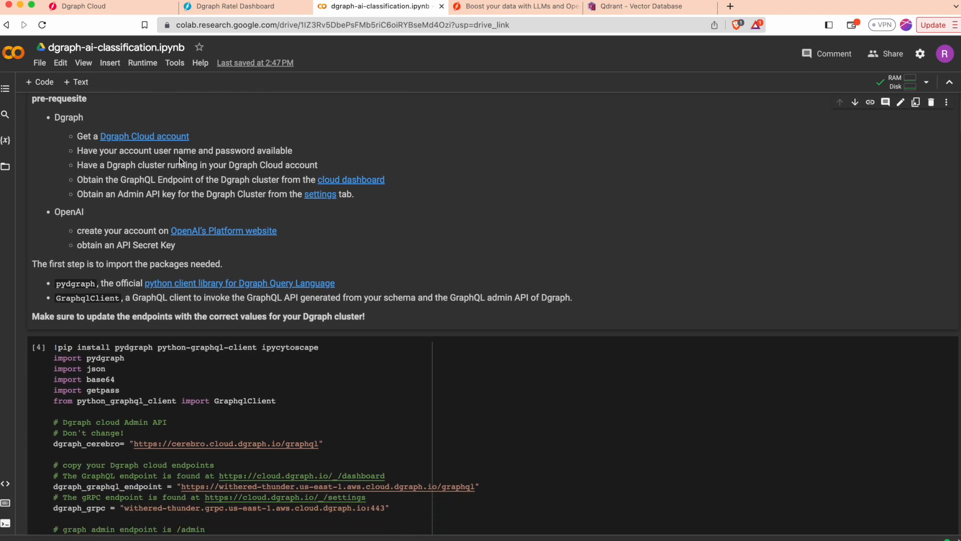
scroll(down, 3)
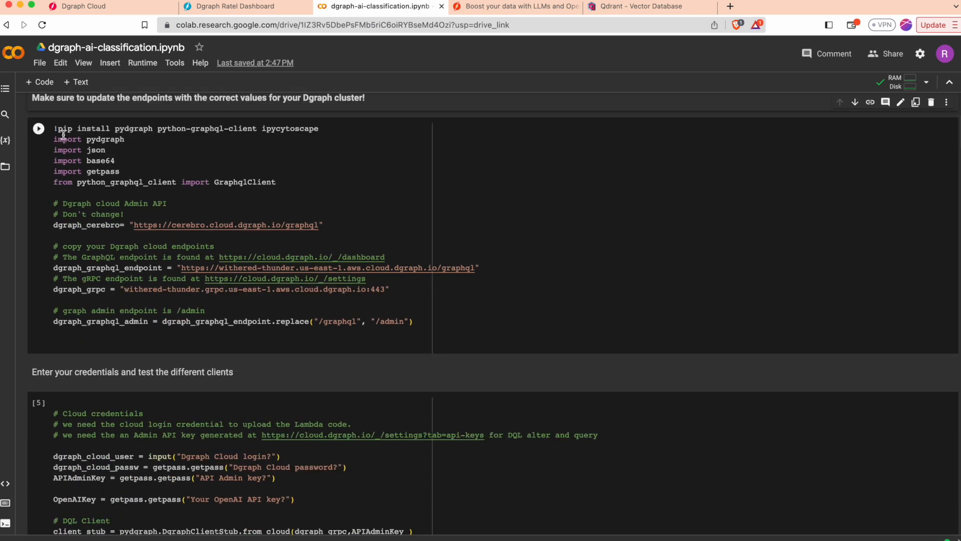
click(38, 128)
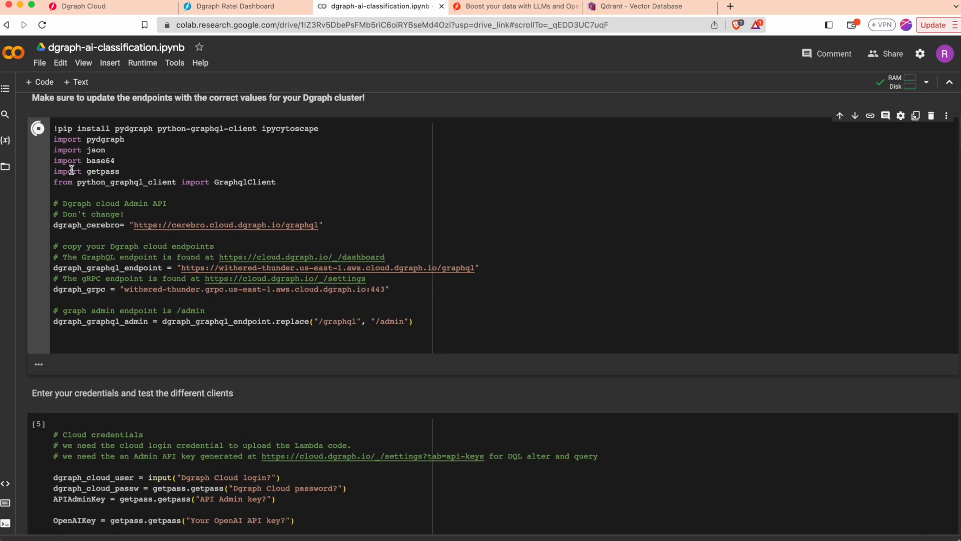
click(38, 128)
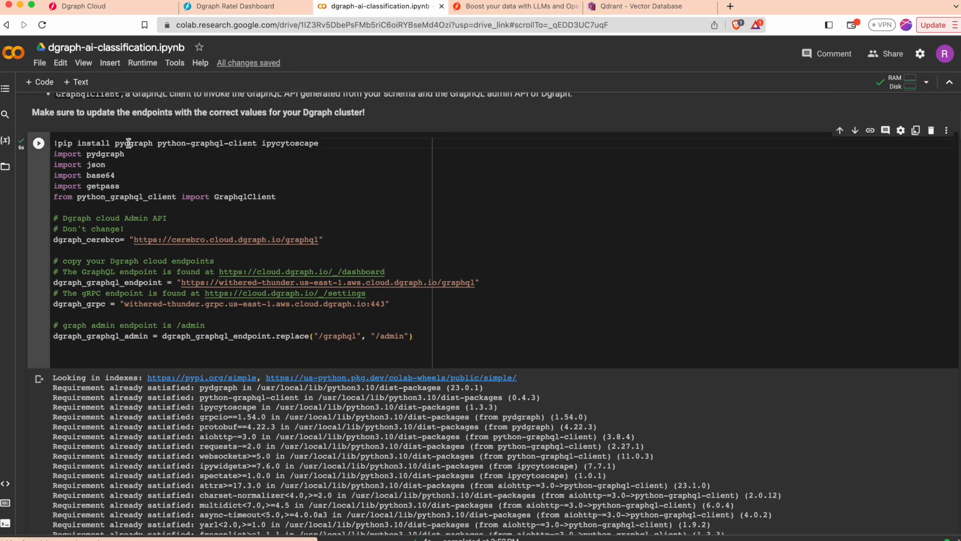
double_click(133, 144)
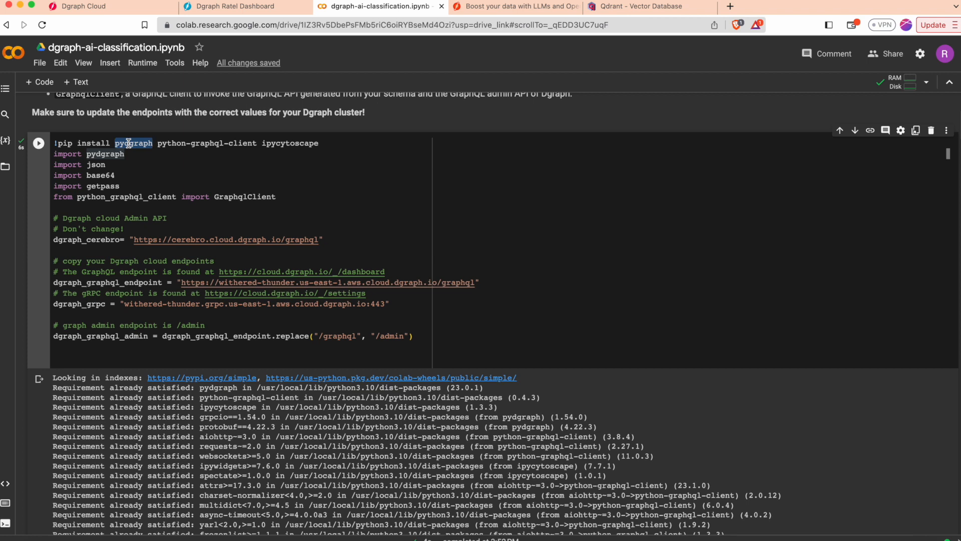
mouse_move(236, 150)
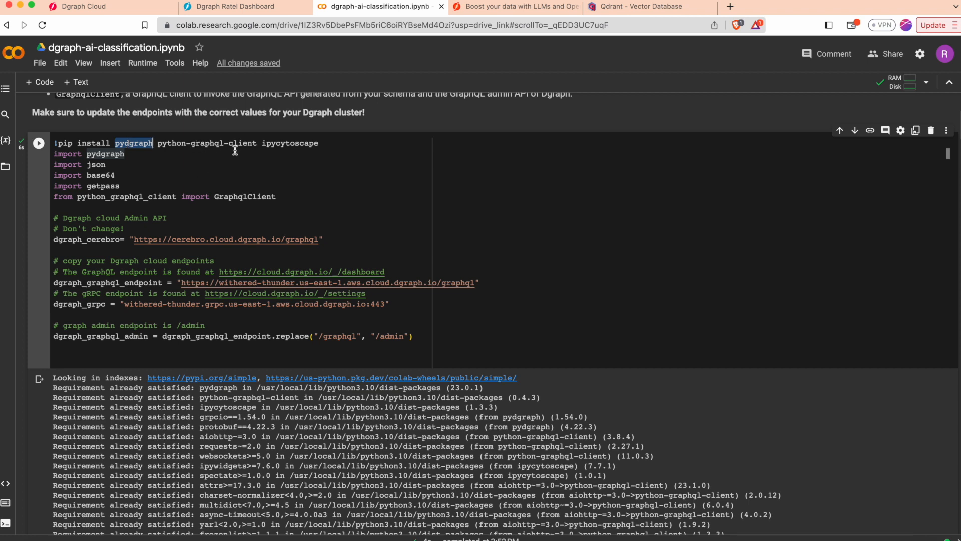
mouse_move(167, 144)
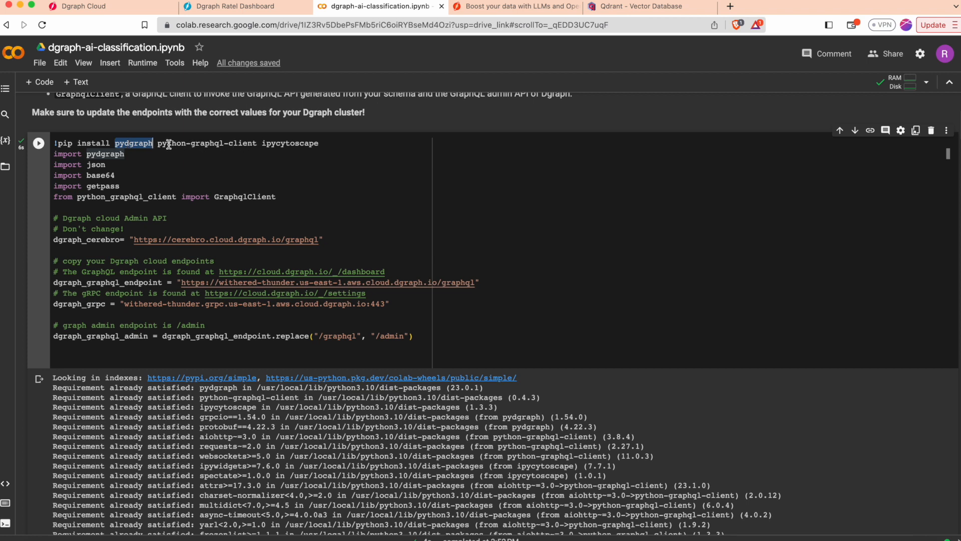
mouse_move(232, 145)
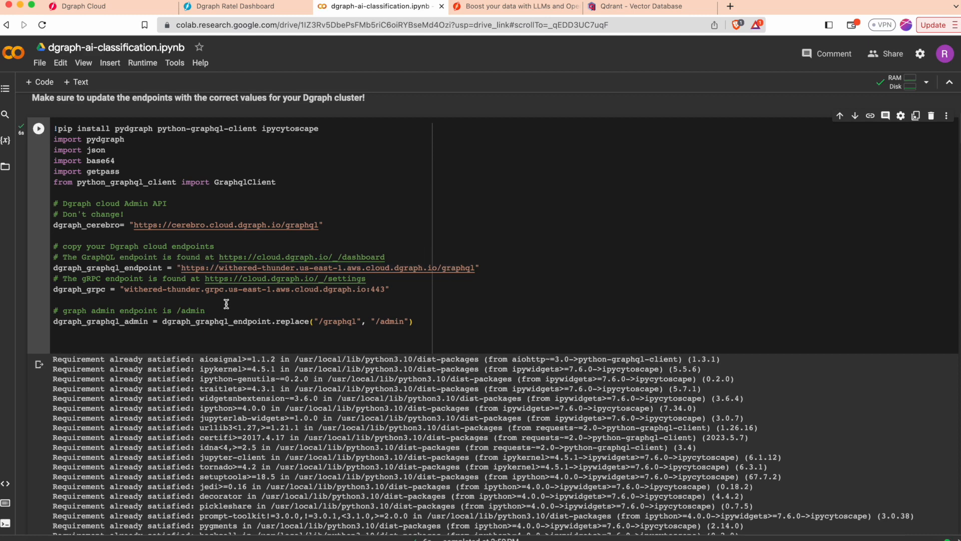
scroll(down, 3)
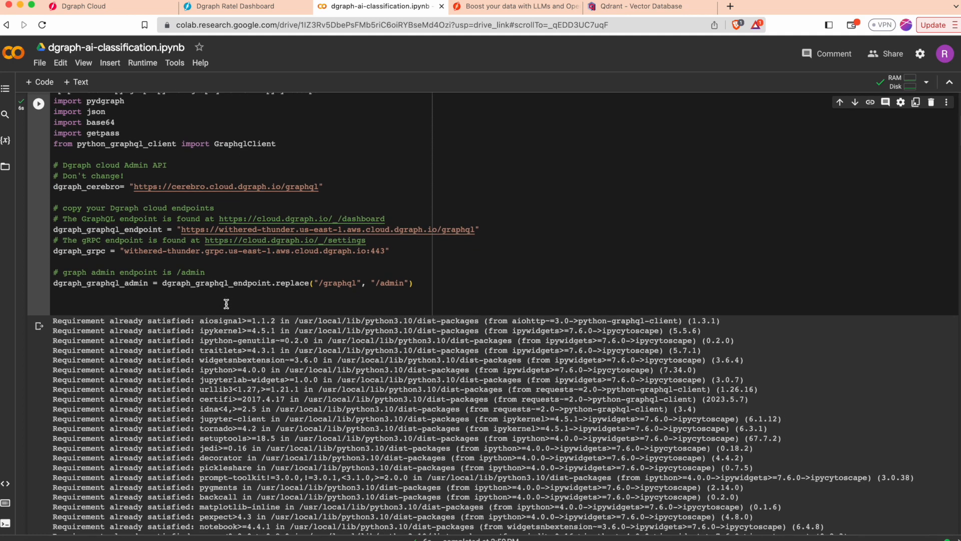
mouse_move(125, 251)
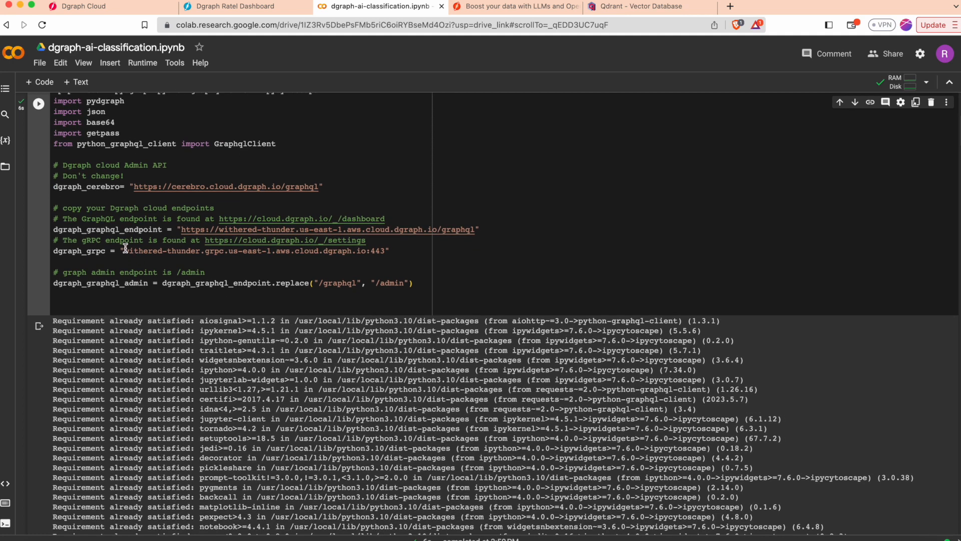
mouse_move(162, 308)
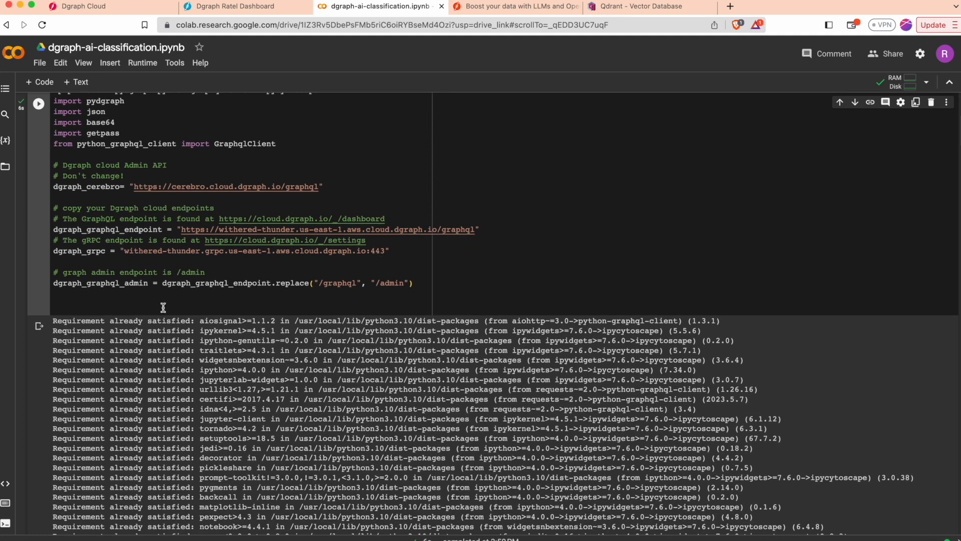
Scroll through the credentials cell output showing Dgraph Cloud login and a healthy cluster.
scroll(down, 3)
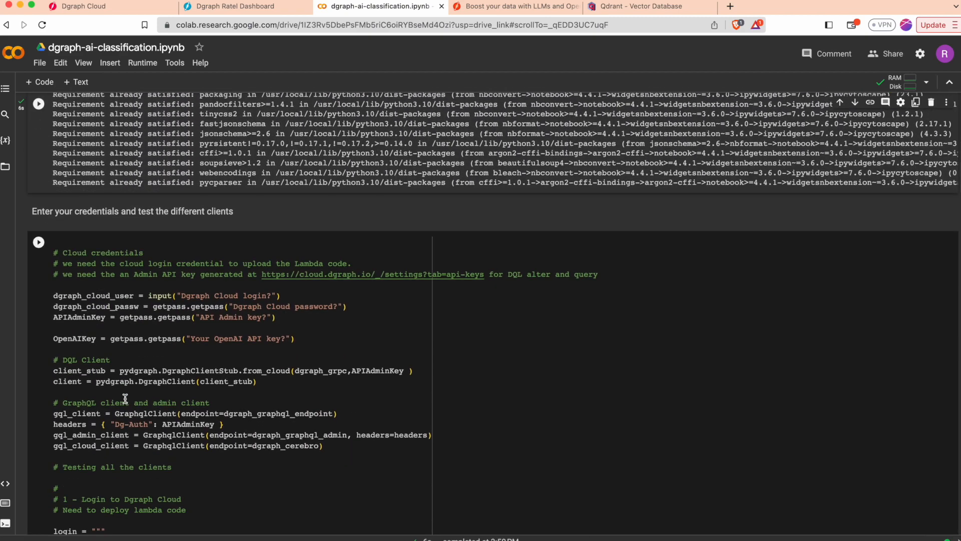
scroll(down, 3)
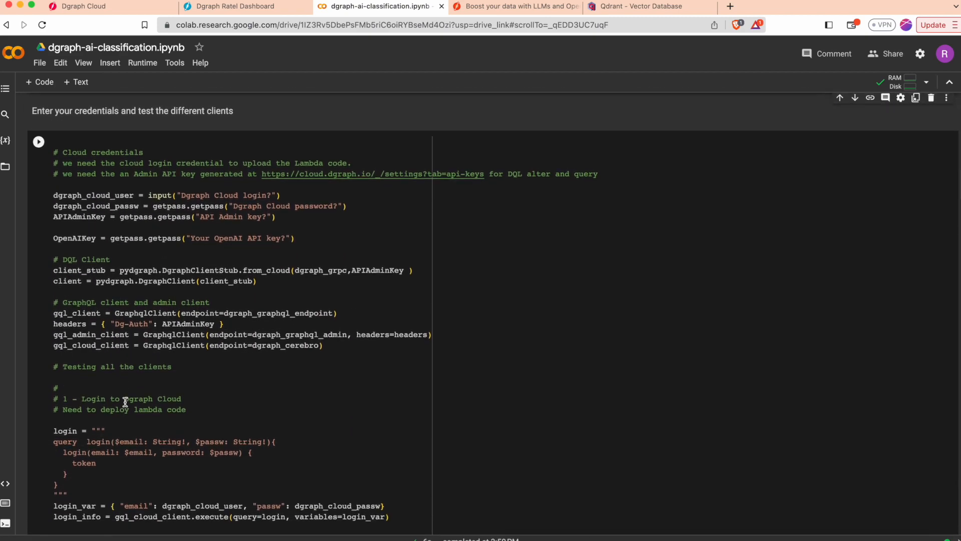
mouse_move(40, 143)
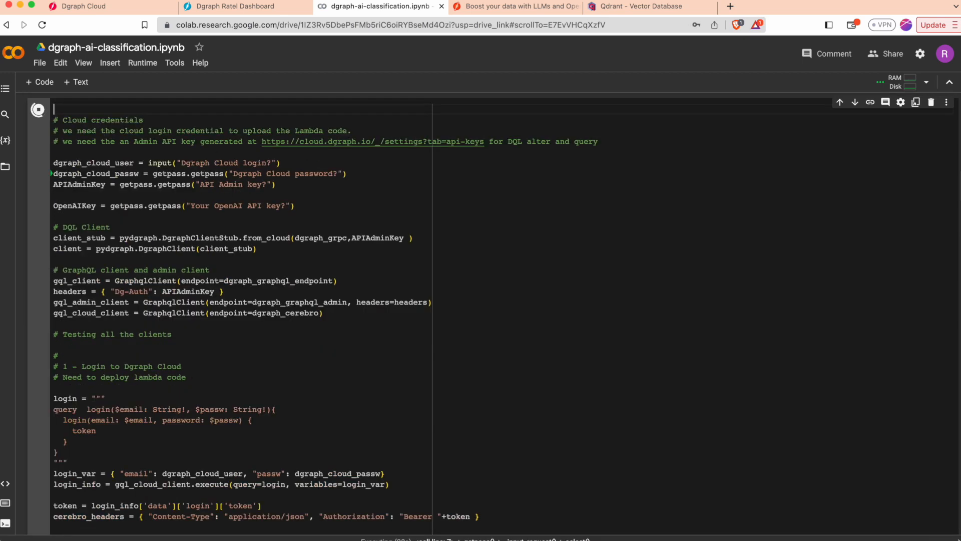
scroll(down, 3)
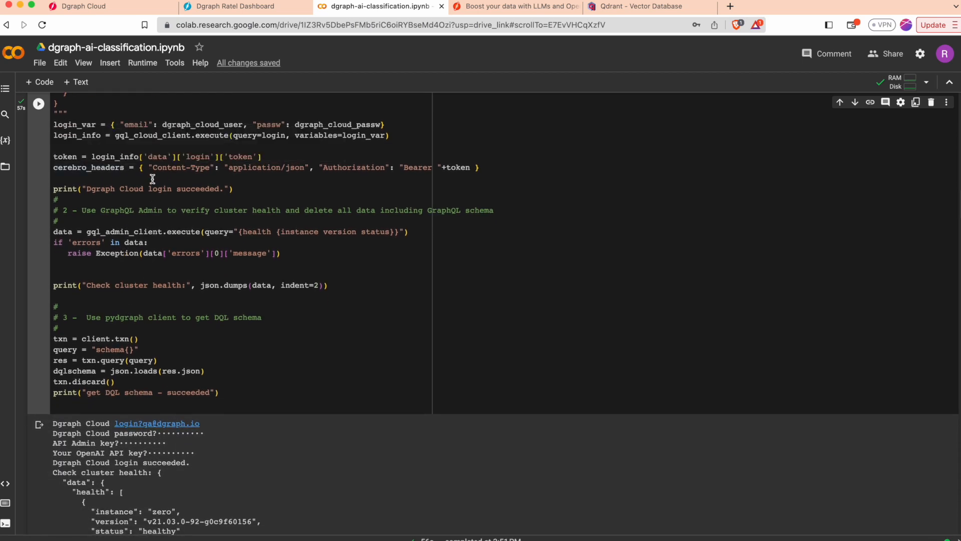
mouse_move(155, 338)
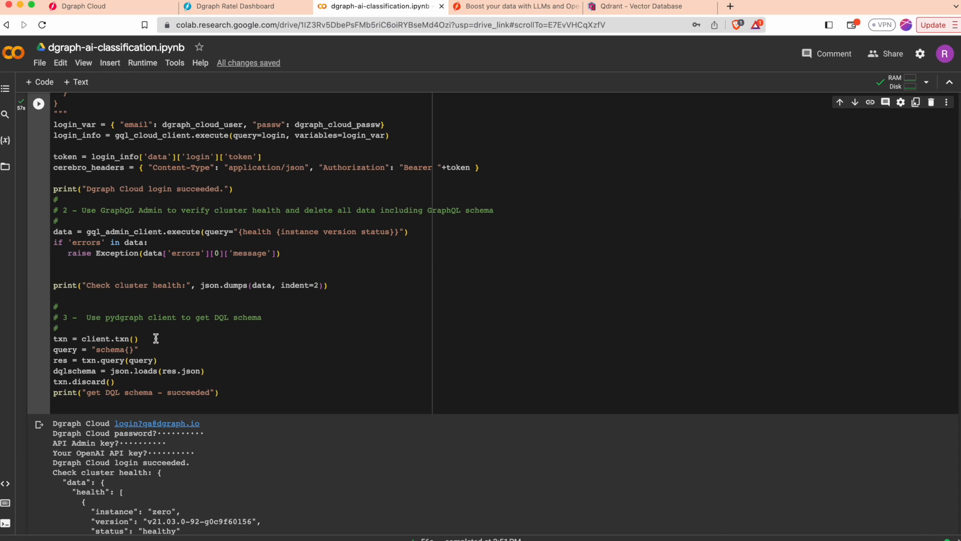
scroll(down, 3)
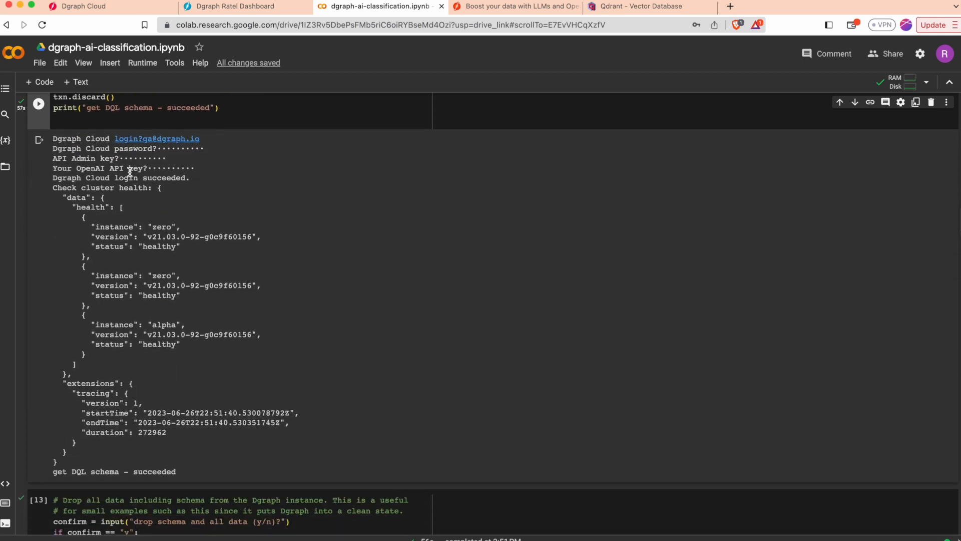
mouse_move(138, 180)
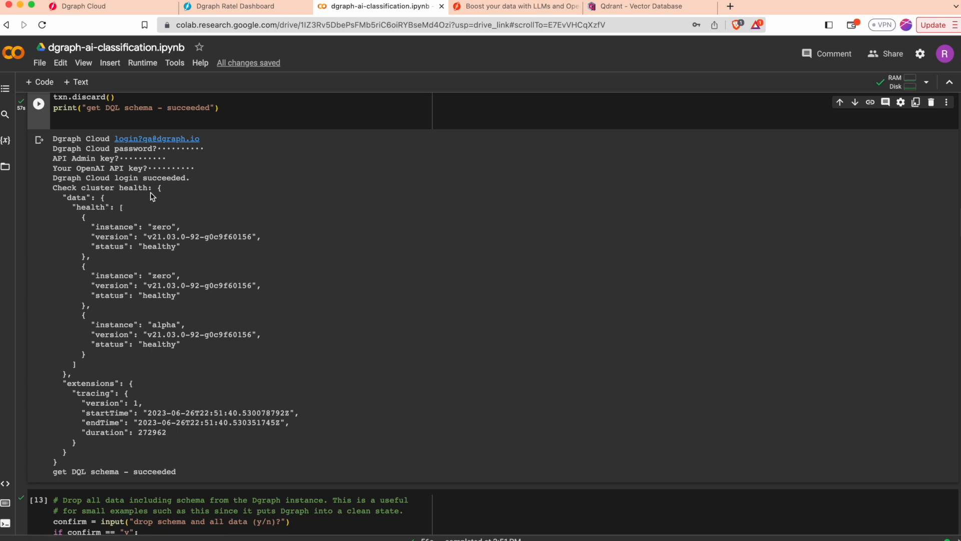
scroll(down, 3)
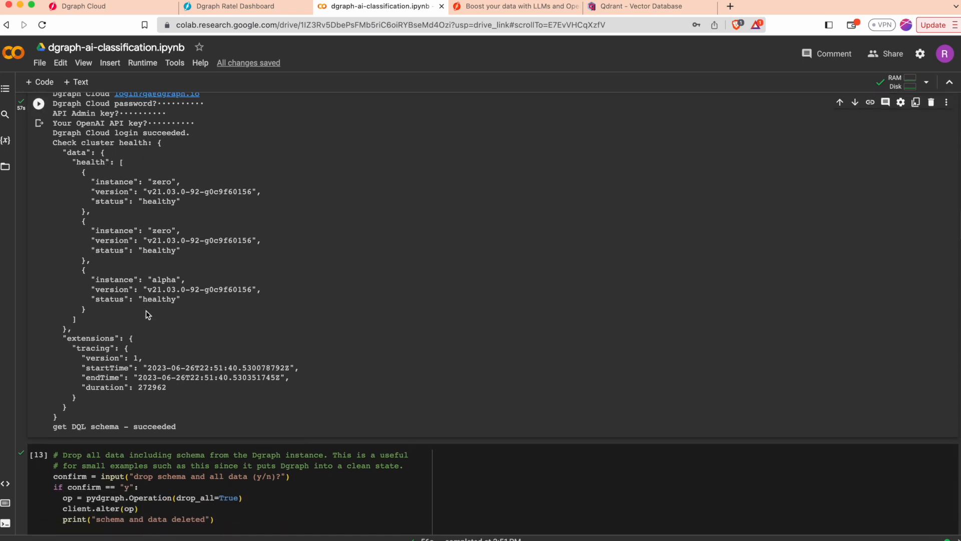
mouse_move(116, 431)
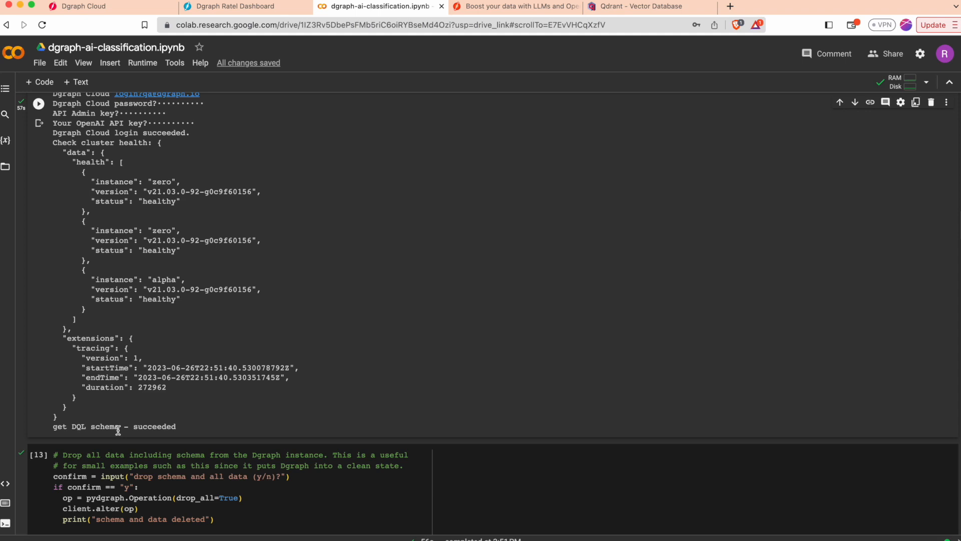
scroll(down, 3)
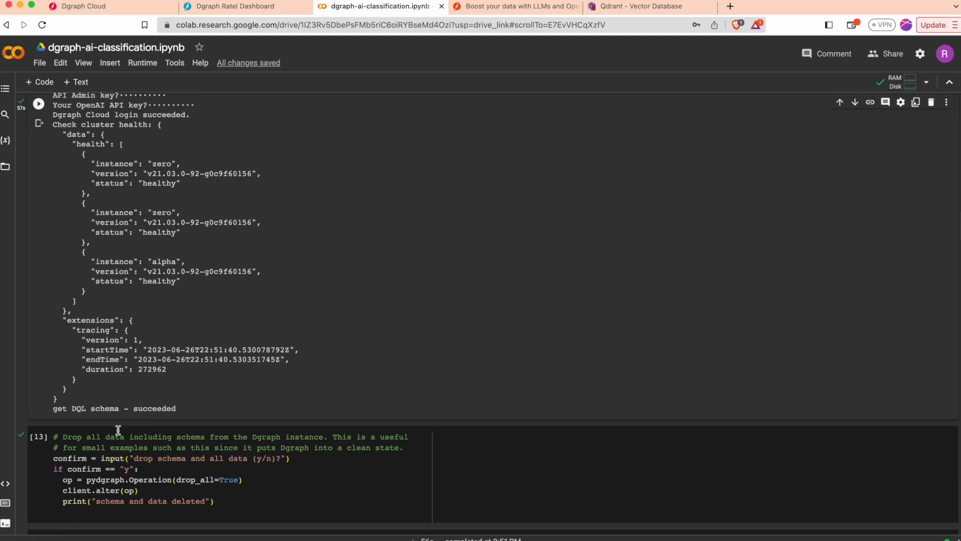
scroll(down, 3)
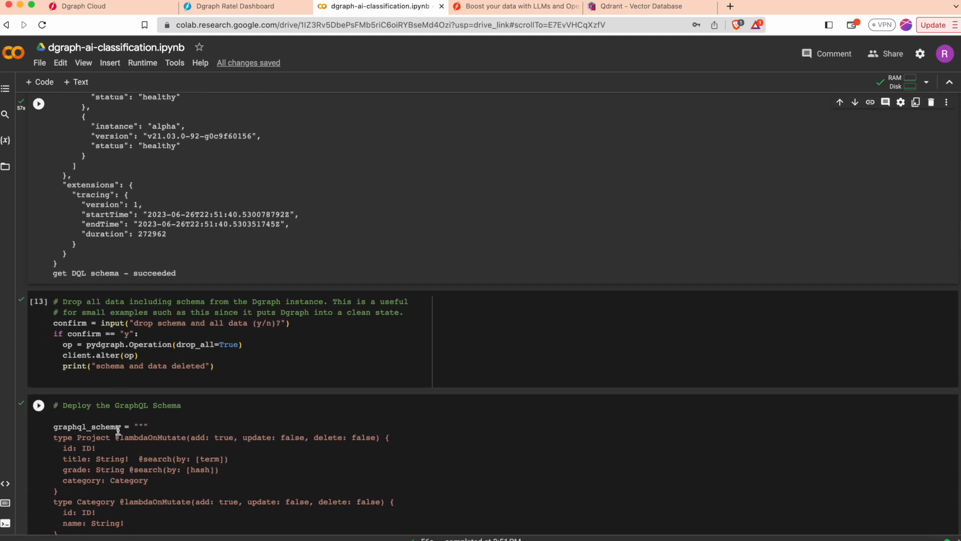
click(38, 303)
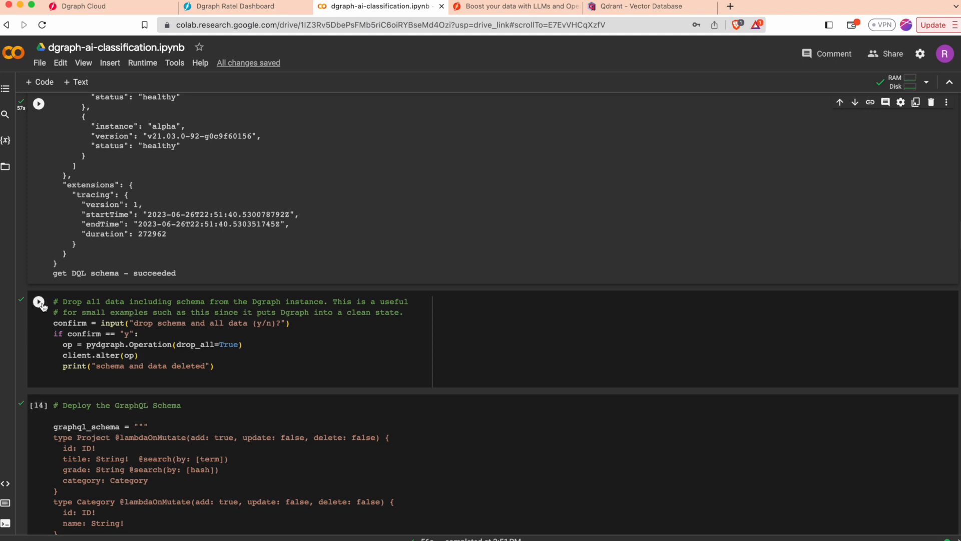
Drop all schema and data with 'y' confirmation and verify no GraphQL types remain in Dgraph Cloud.
click(38, 302)
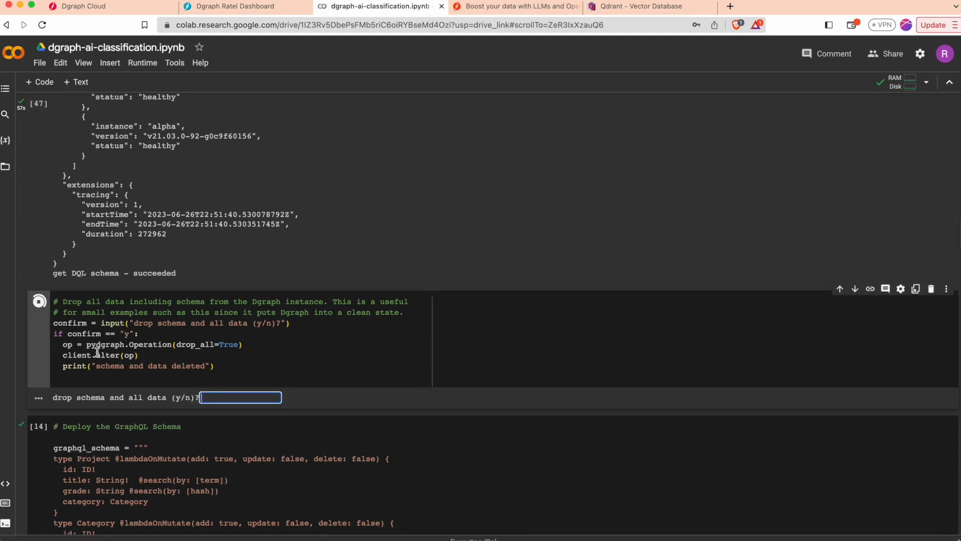
text(y)
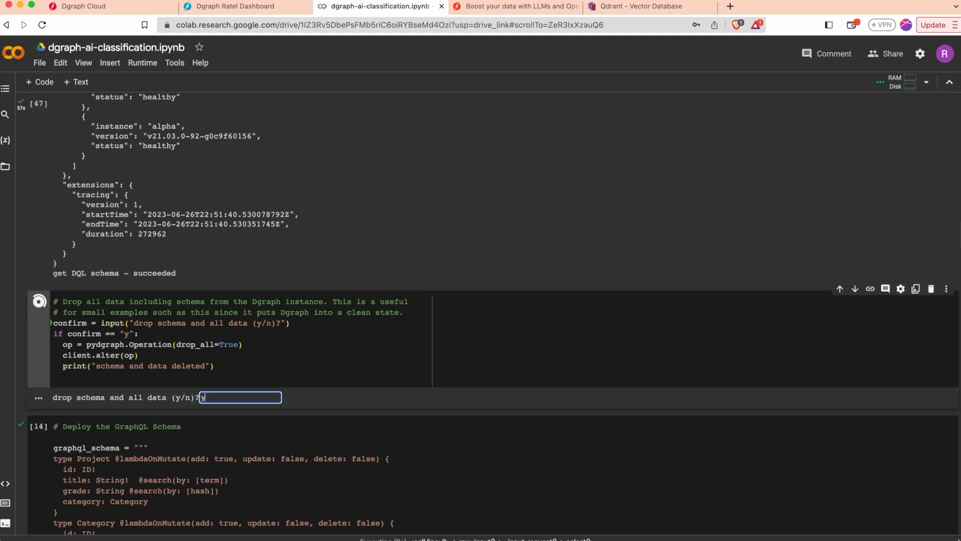
key(Enter)
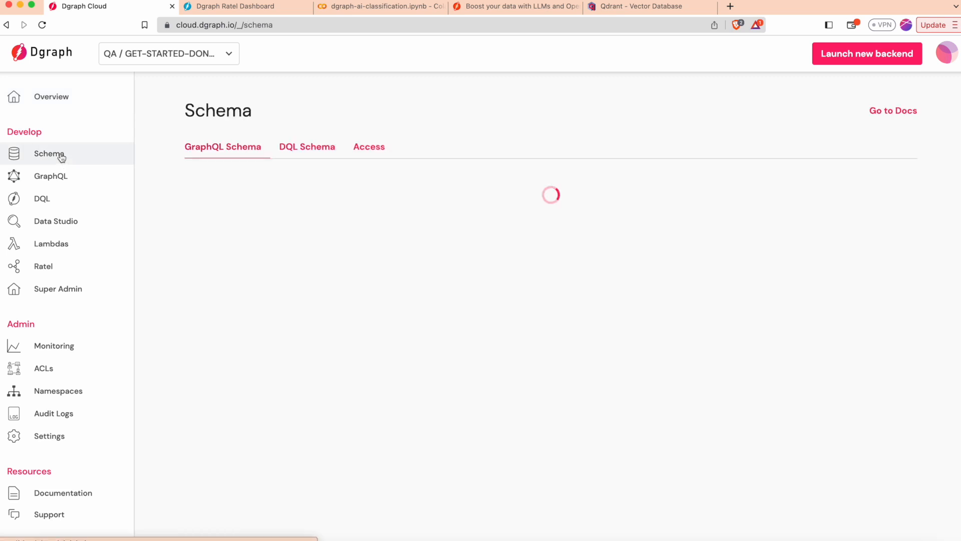
click(56, 222)
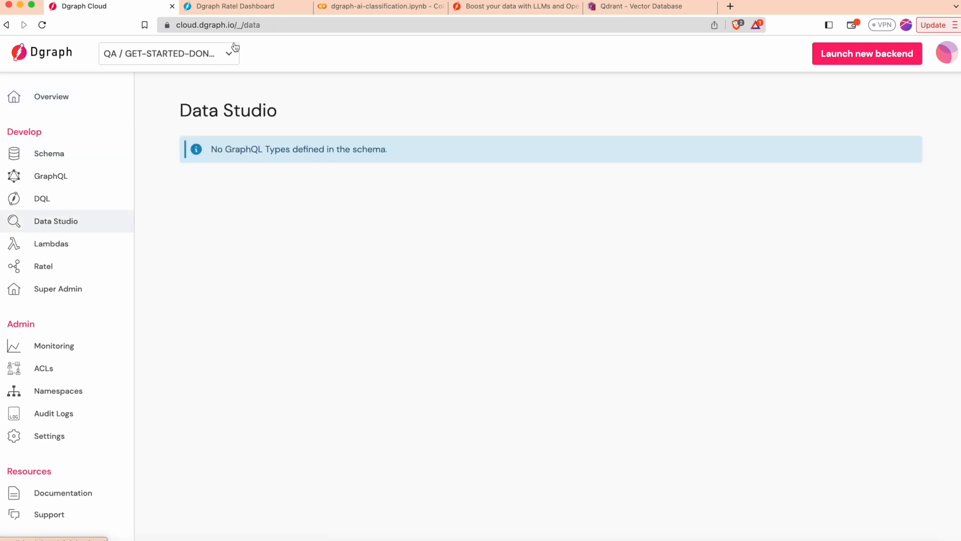
click(390, 5)
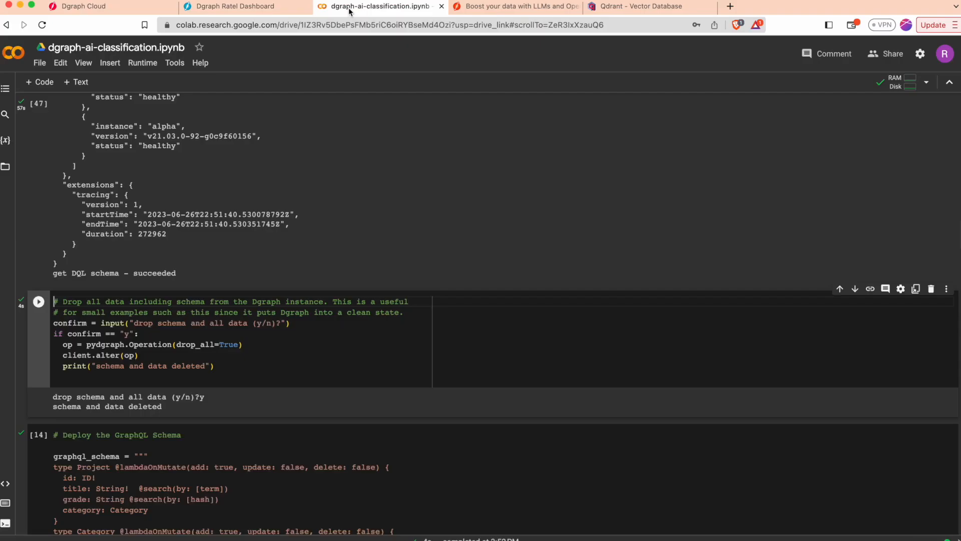
Fetch the lambda deployment ID and deploy the embedding lambda script from the notebook.
scroll(down, 3)
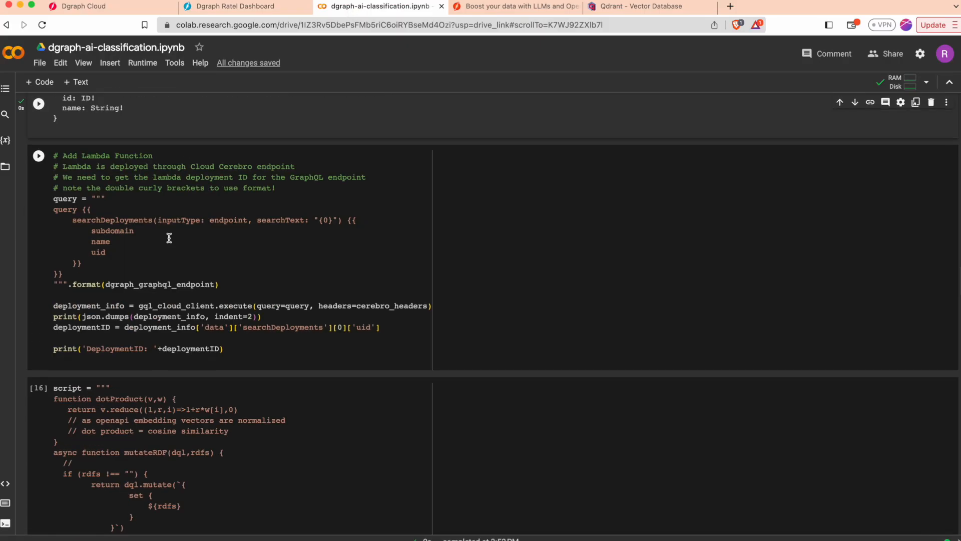
scroll(down, 3)
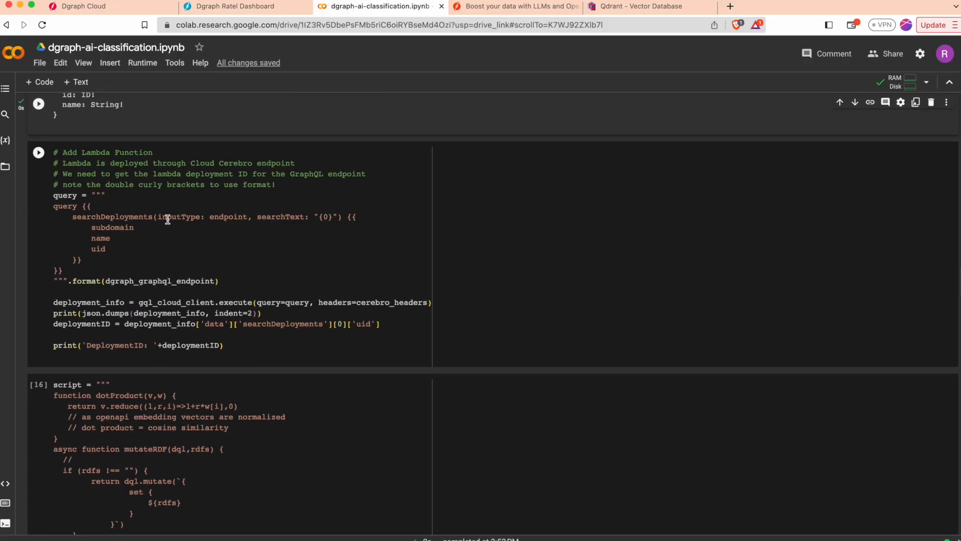
mouse_move(124, 344)
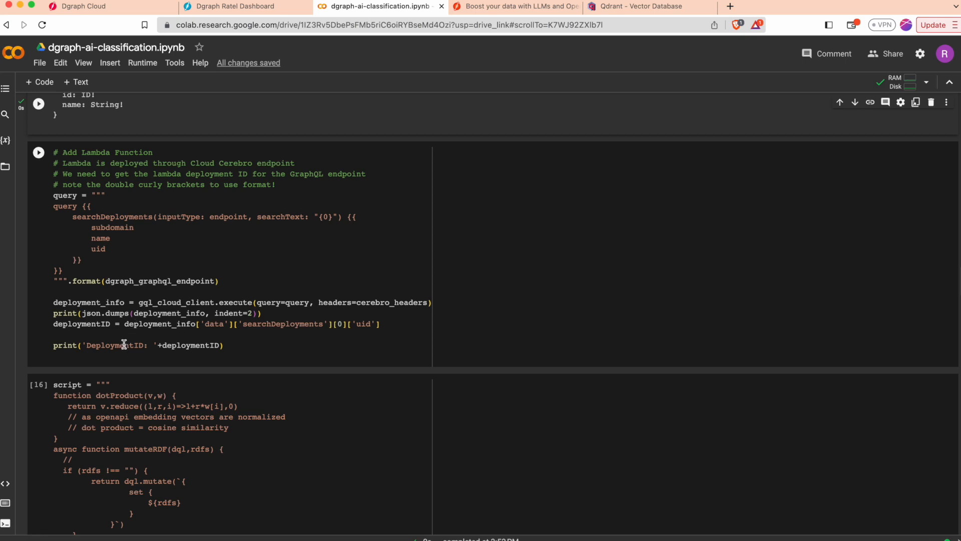
click(36, 154)
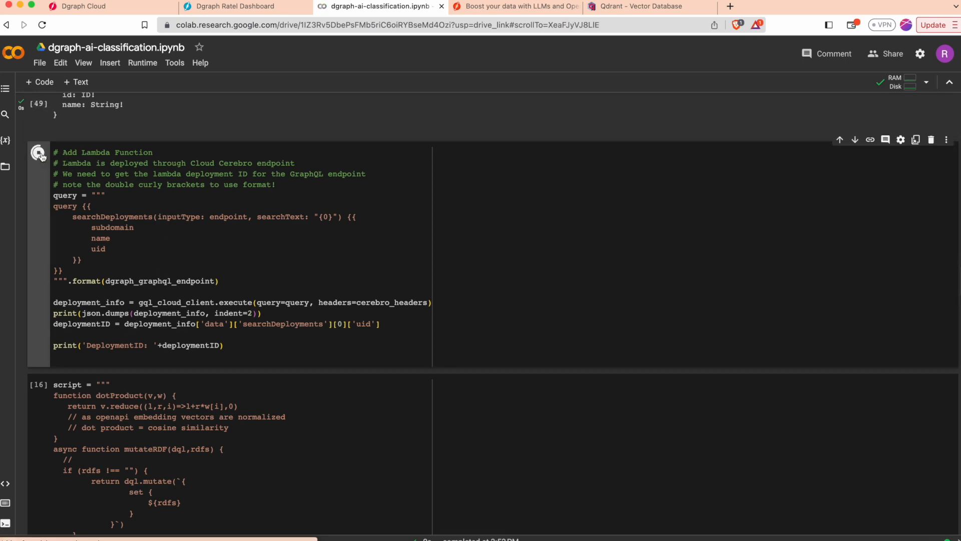
click(38, 154)
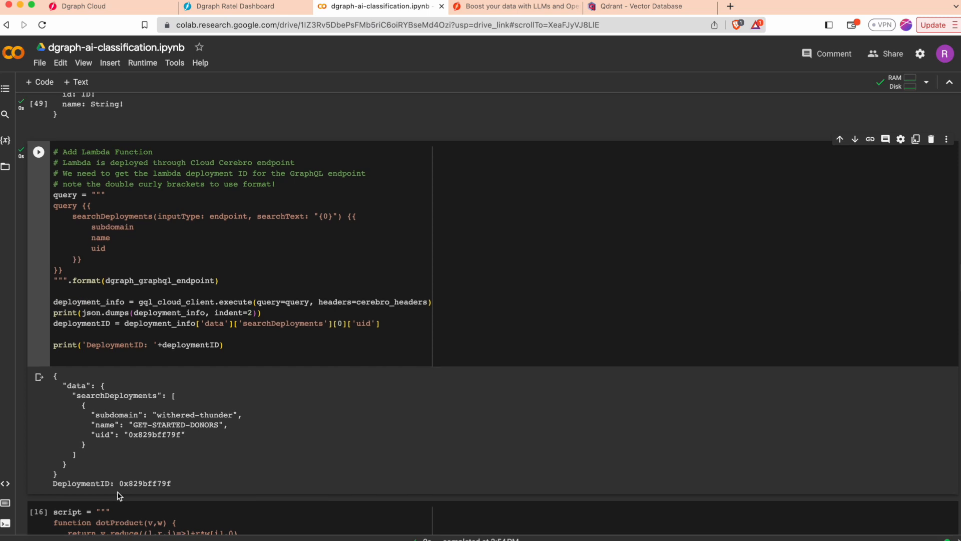
scroll(down, 3)
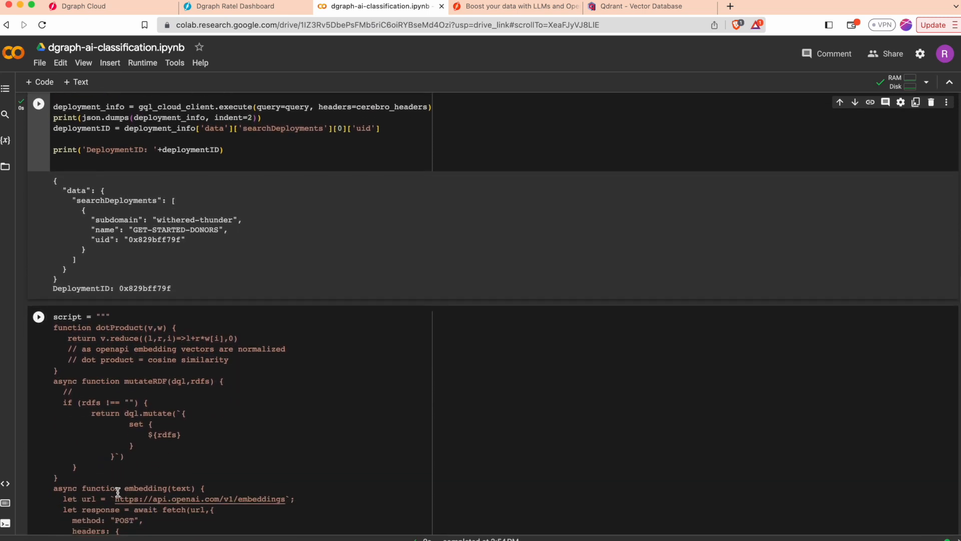
scroll(down, 3)
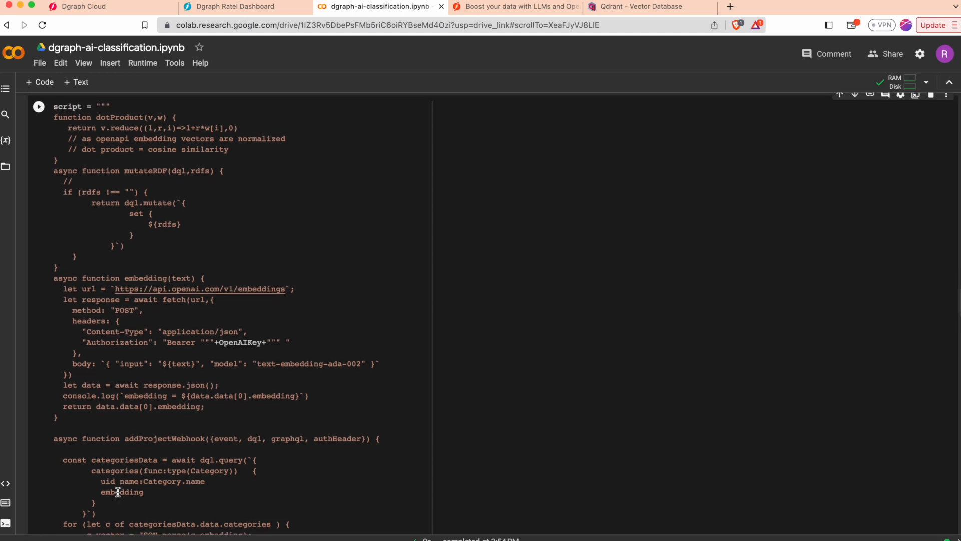
scroll(down, 3)
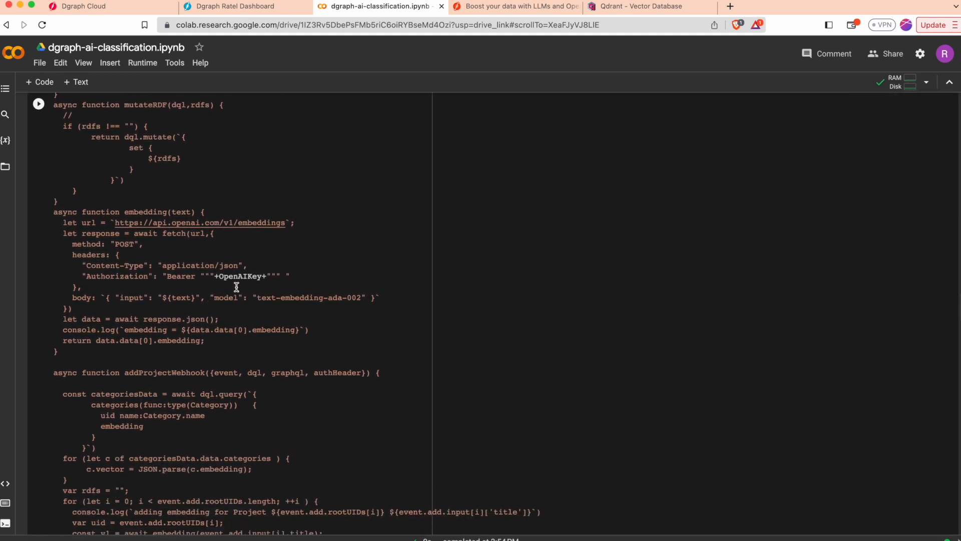
mouse_move(235, 280)
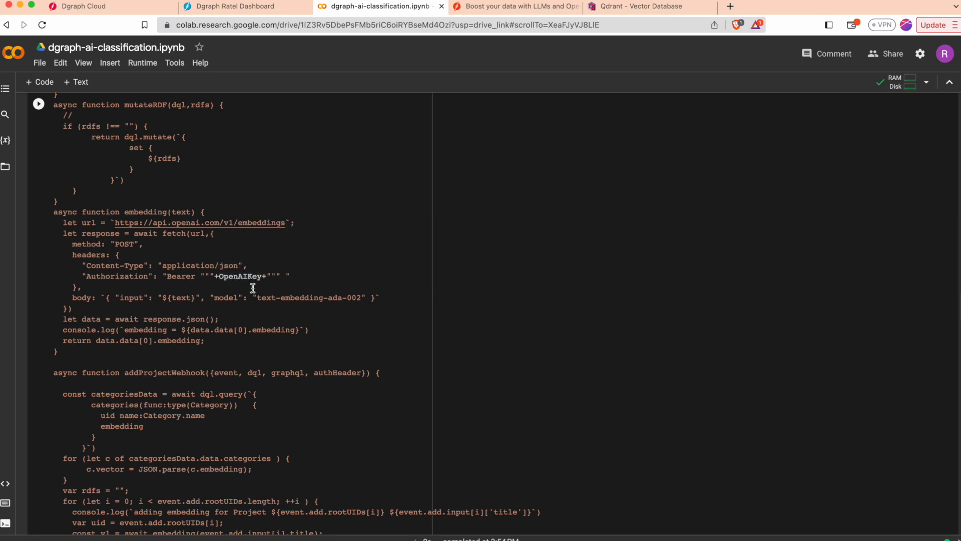
mouse_move(213, 272)
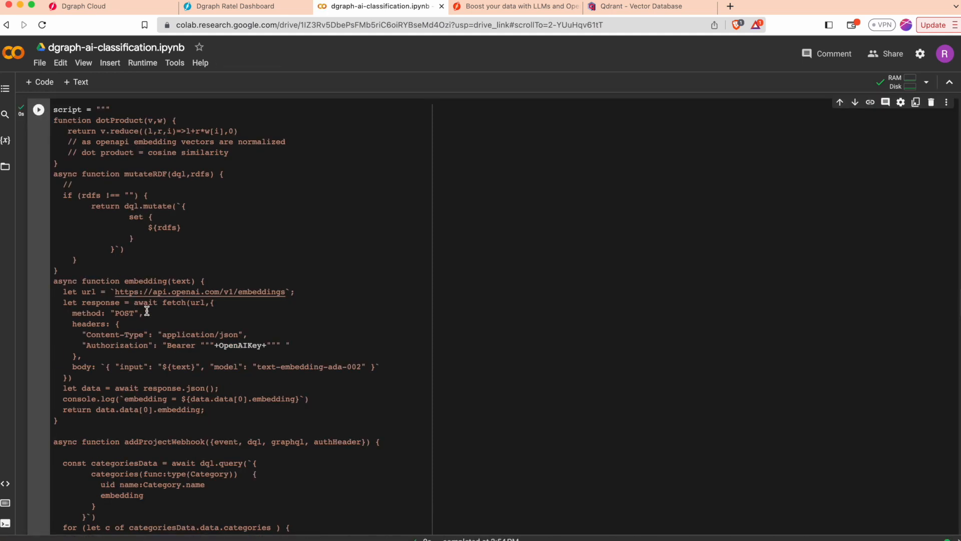
scroll(down, 3)
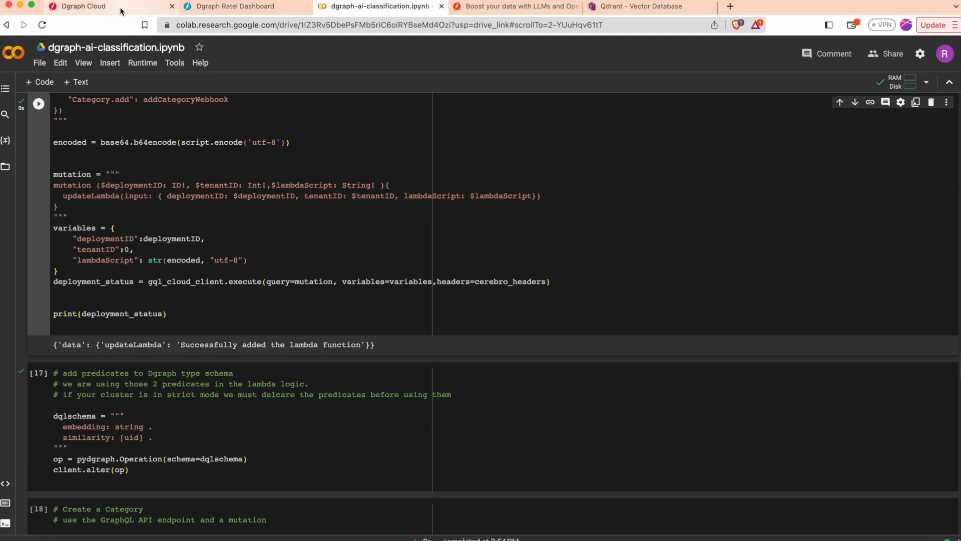
Verify the deployed schema and embedding lambda script on Dgraph Cloud's Lambdas page.
click(80, 6)
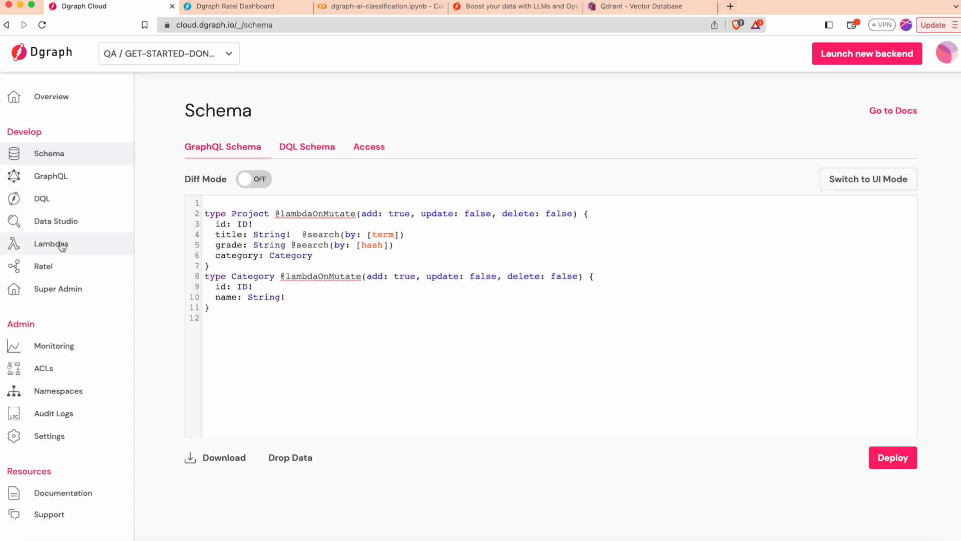
click(51, 243)
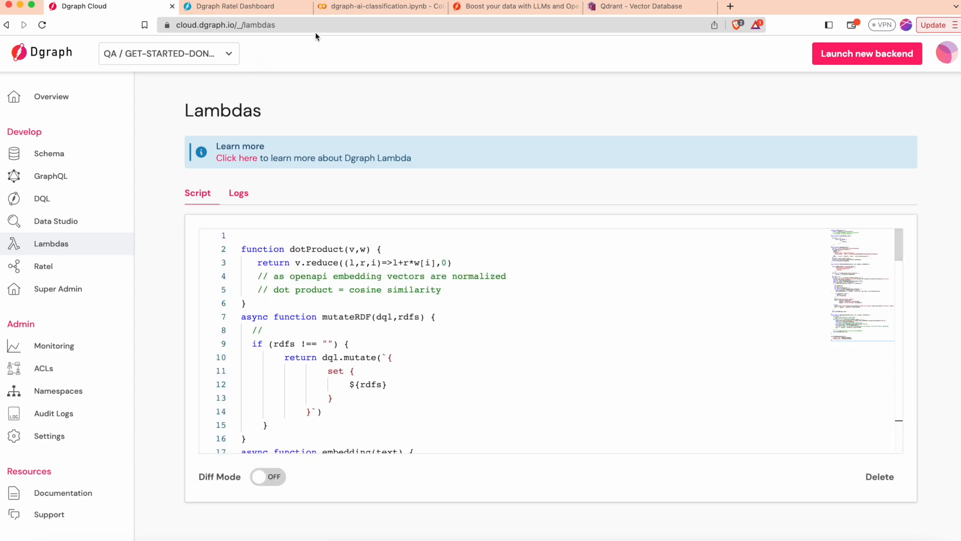
click(390, 6)
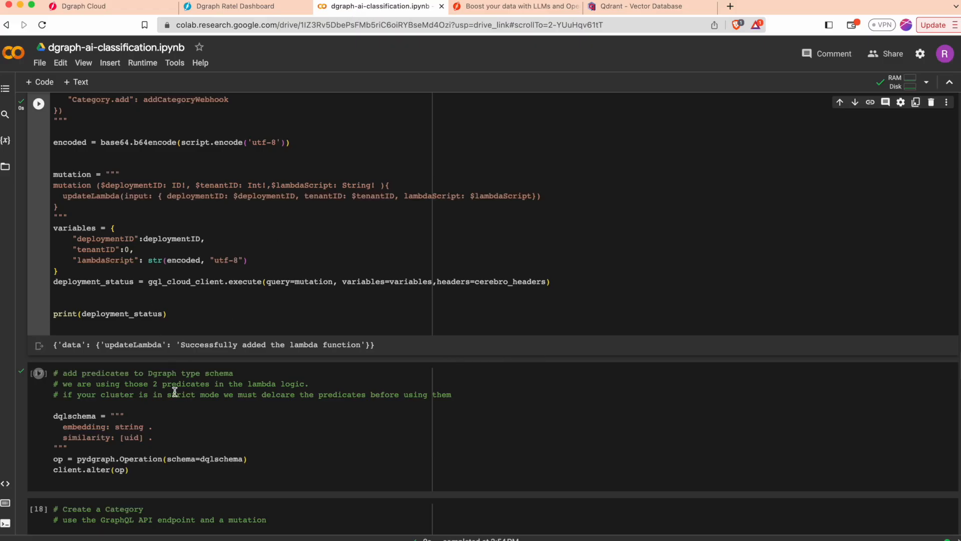
Add the embedding and similarity predicates and create the six categories, printing 'Categories created'.
scroll(down, 3)
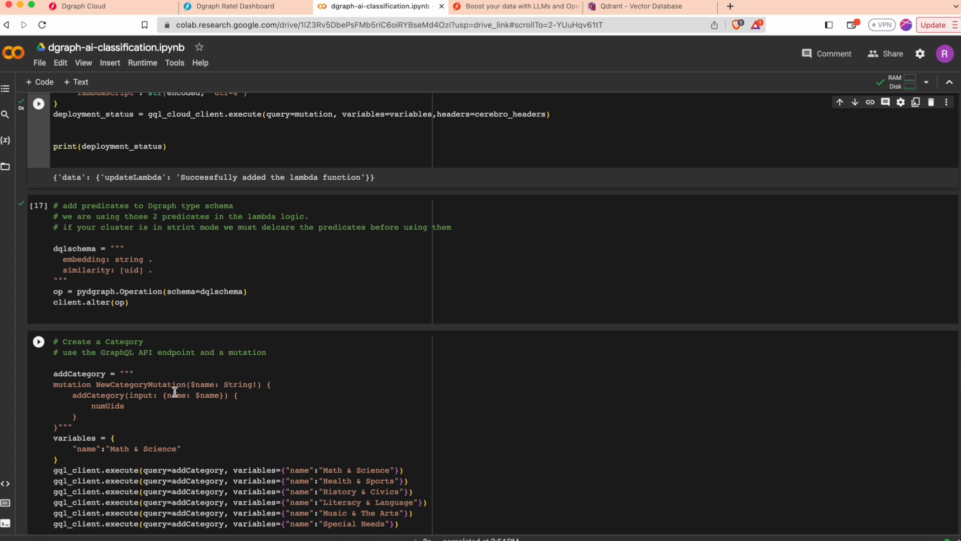
click(38, 341)
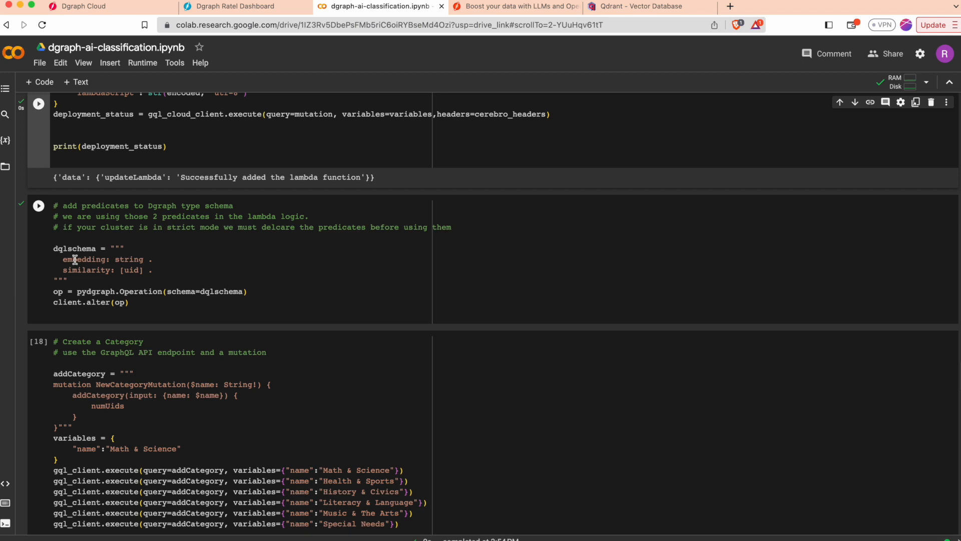
mouse_move(84, 263)
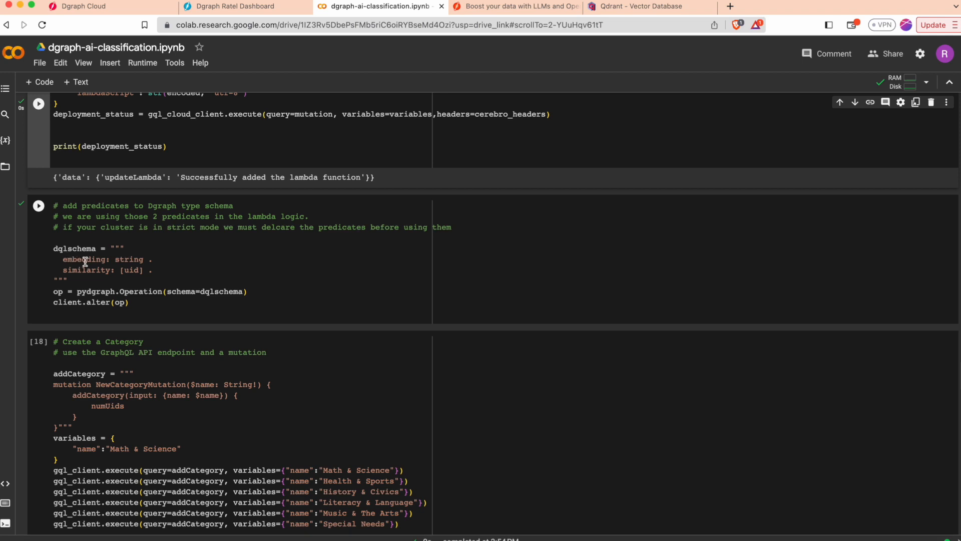
mouse_move(93, 270)
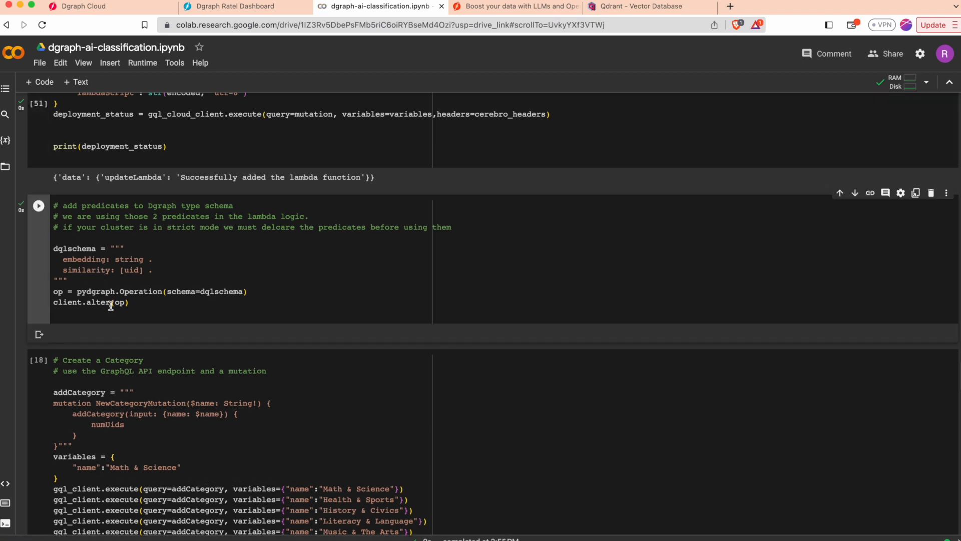
scroll(down, 3)
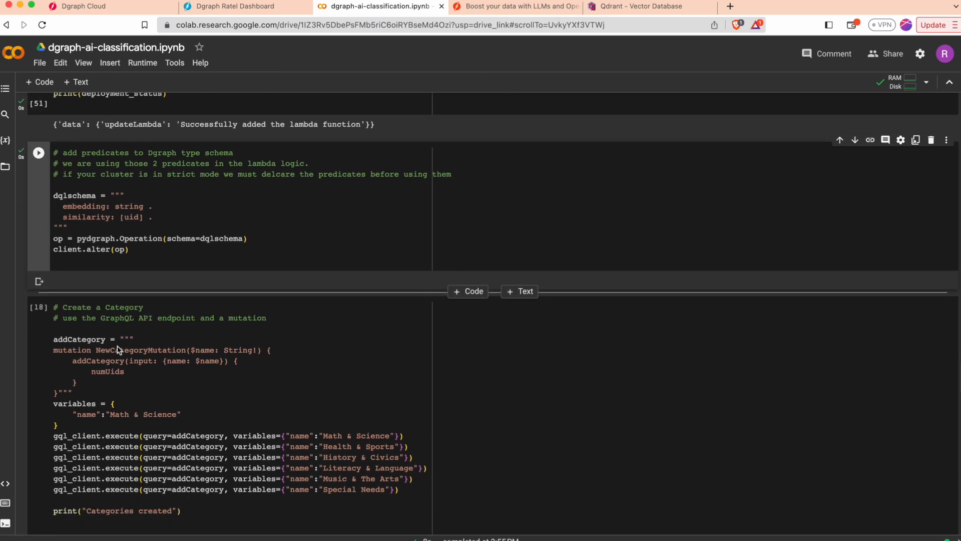
scroll(down, 3)
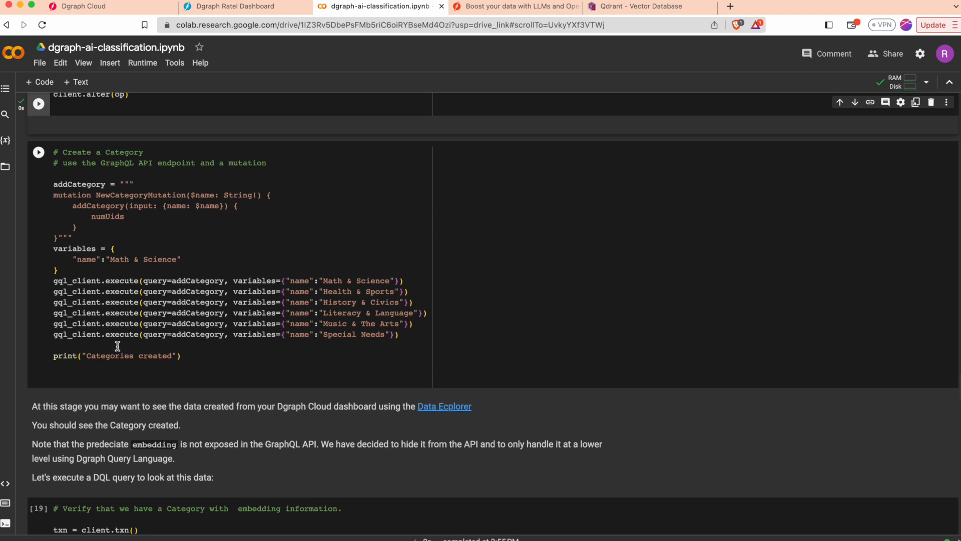
mouse_move(116, 264)
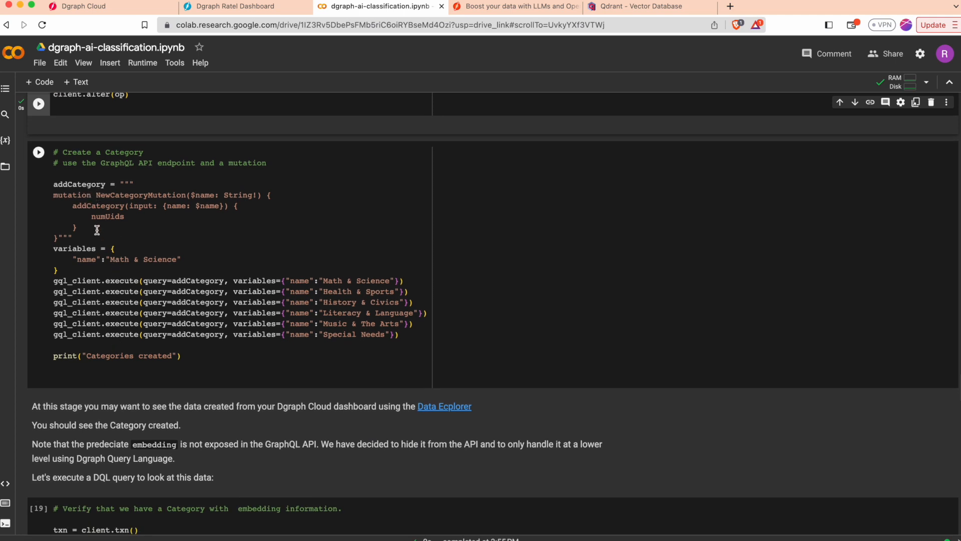
mouse_move(46, 164)
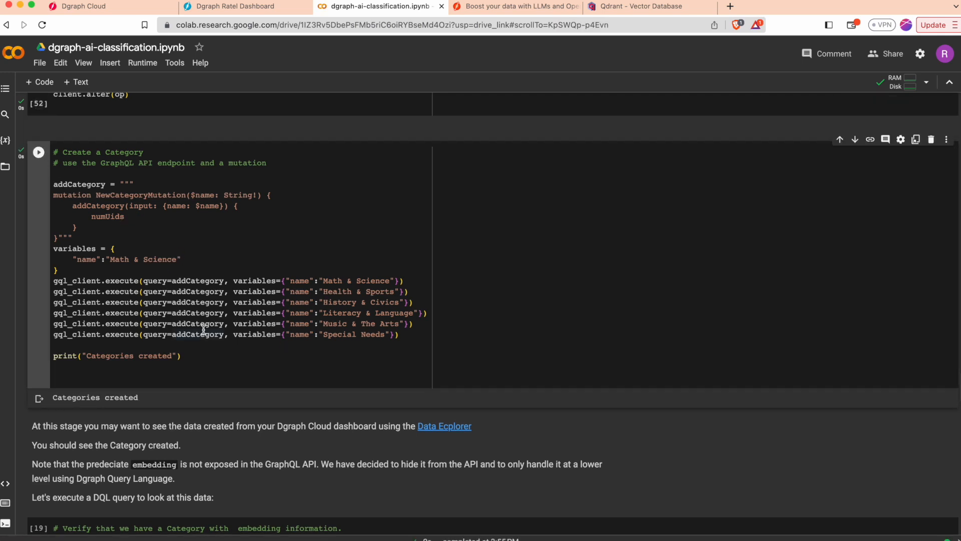
Confirm Data Studio lists the six Category entries such as Math & Science.
click(80, 5)
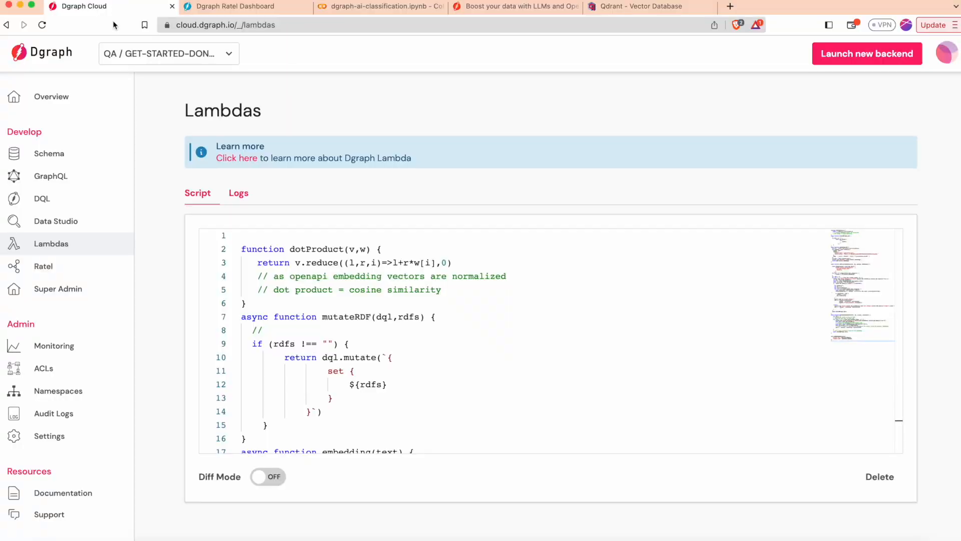
click(55, 220)
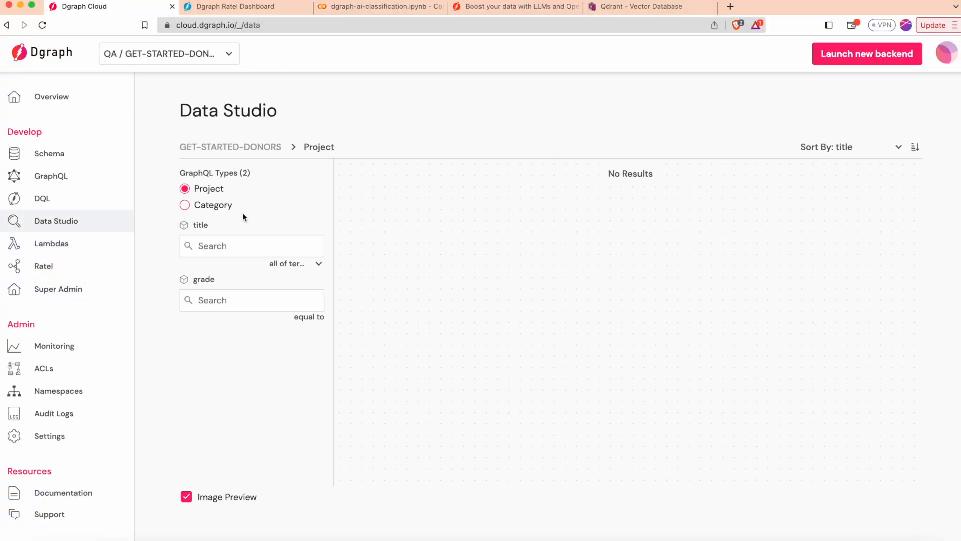
click(184, 204)
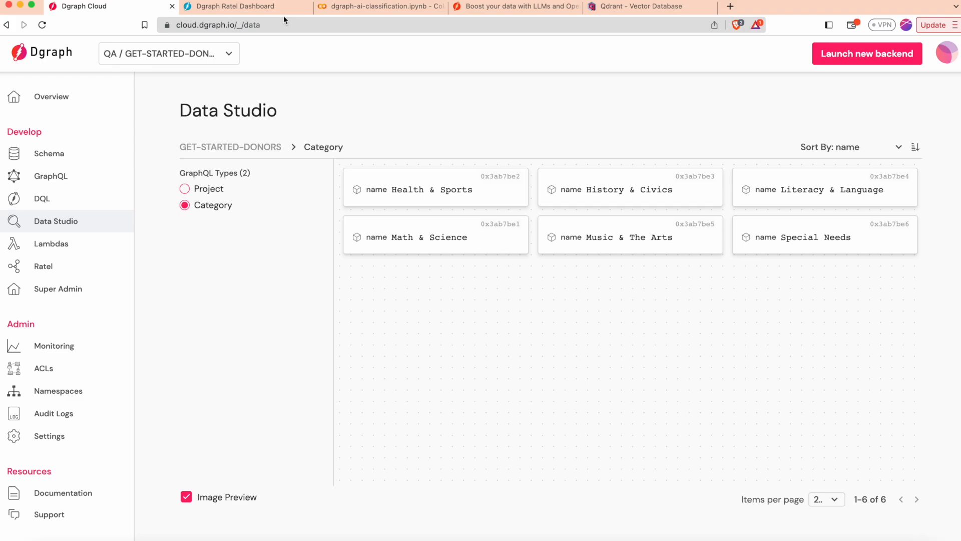
click(388, 6)
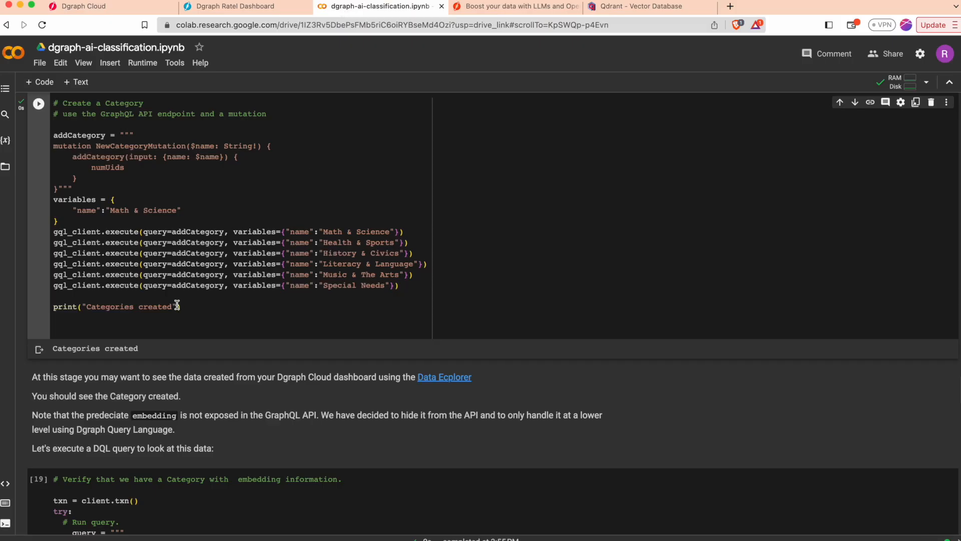
Run the DQL verification query printing the six categories with uids, names and embedding vectors.
scroll(down, 3)
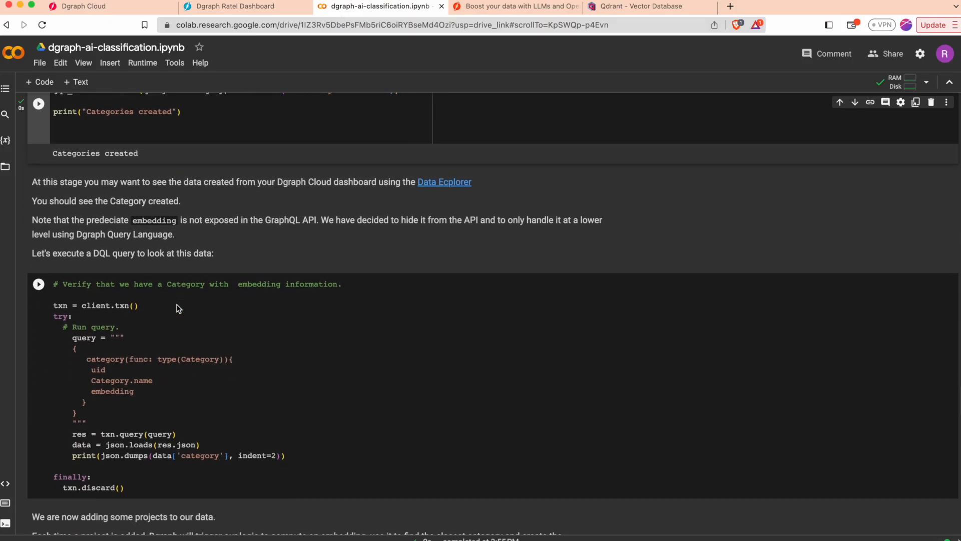
scroll(down, 3)
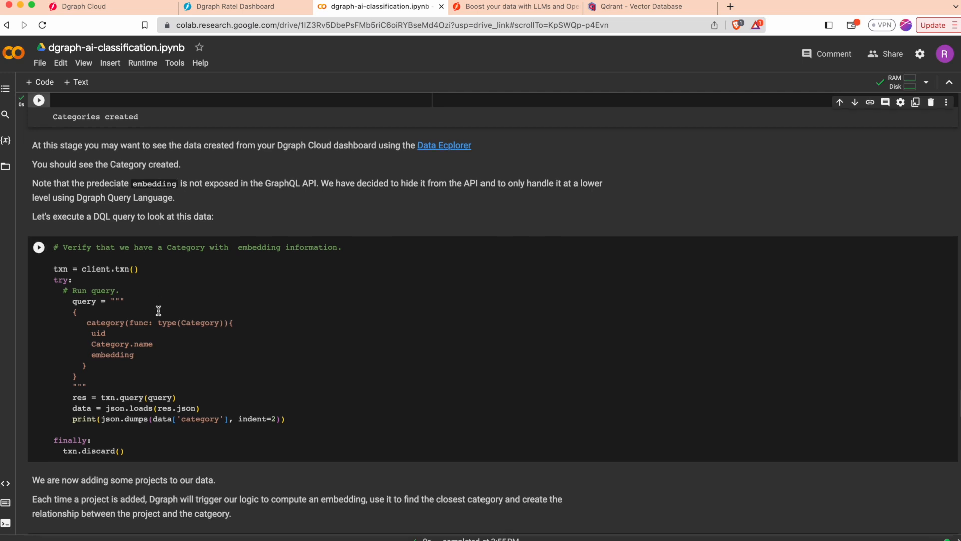
scroll(down, 3)
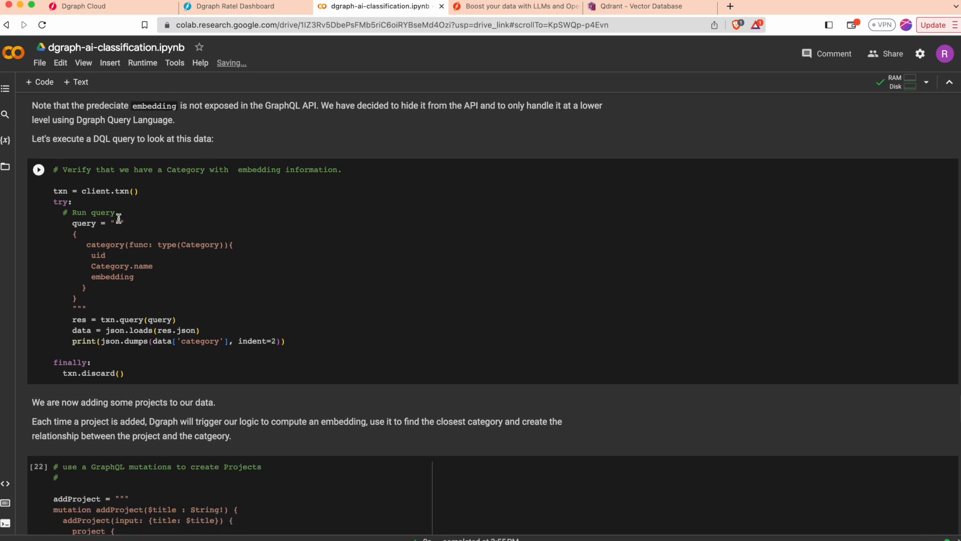
mouse_move(126, 279)
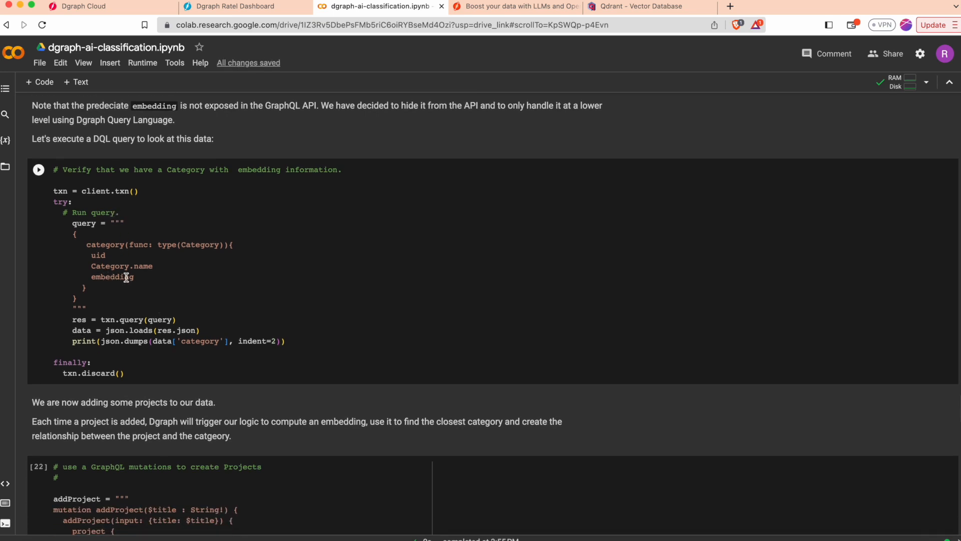
click(37, 170)
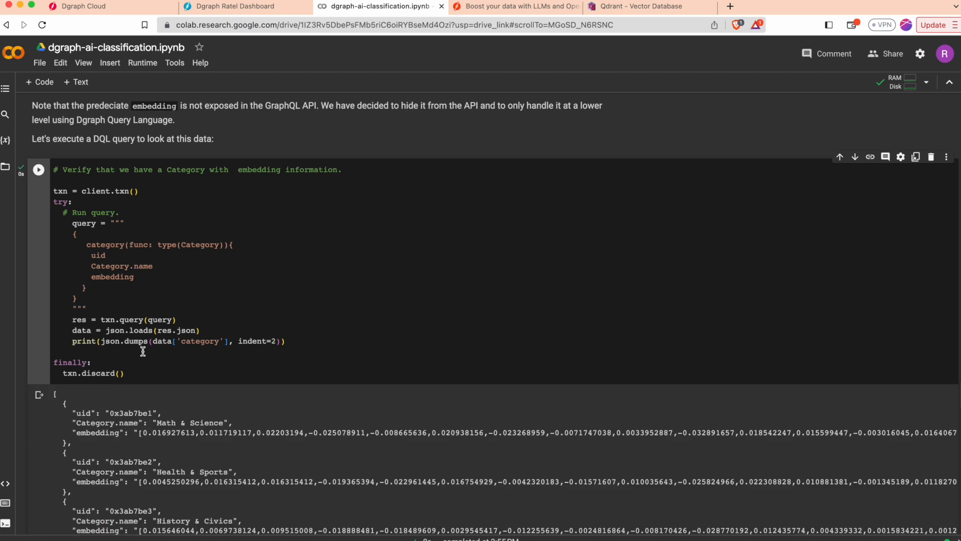
scroll(down, 3)
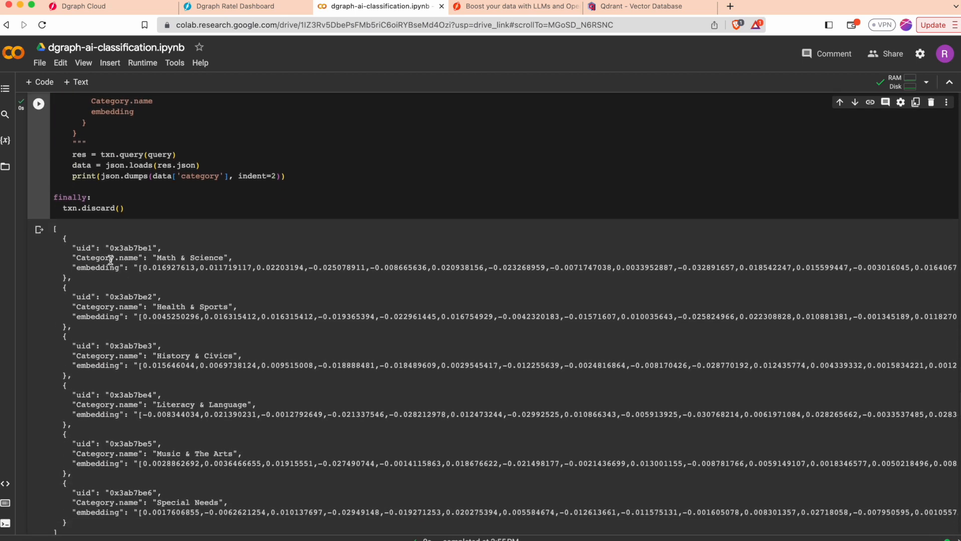
mouse_move(155, 276)
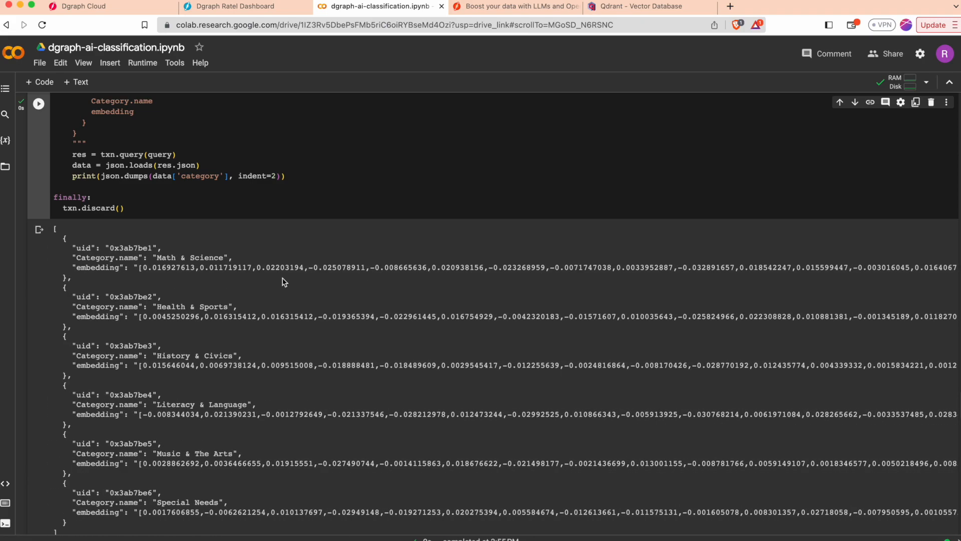
Run the GraphQL mutation adding three projects such as Multi-Use Chairs for Music Classes.
scroll(down, 3)
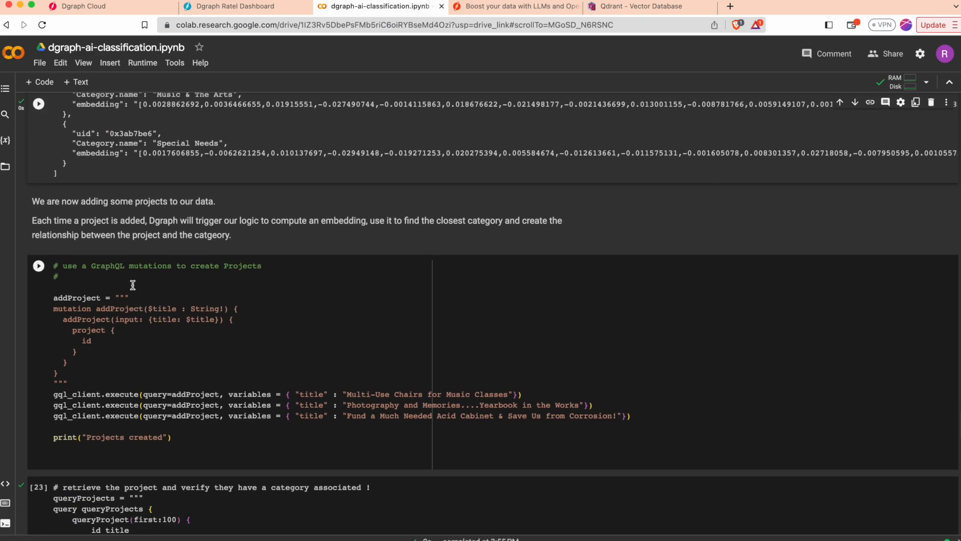
scroll(down, 3)
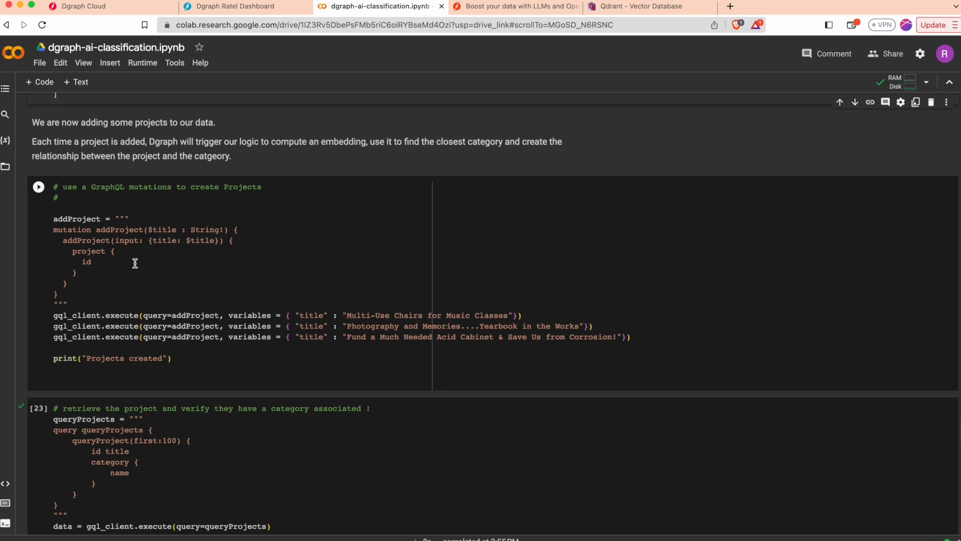
mouse_move(150, 300)
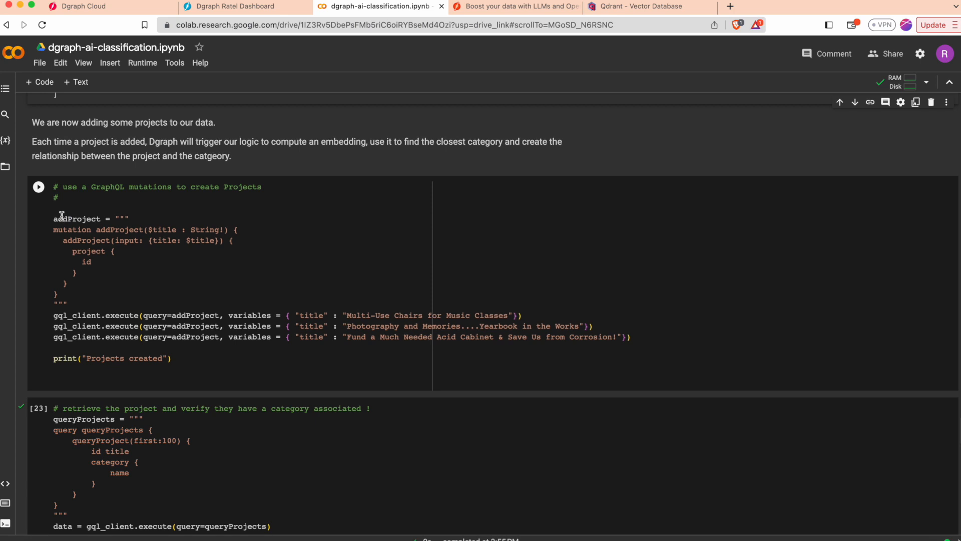
click(38, 158)
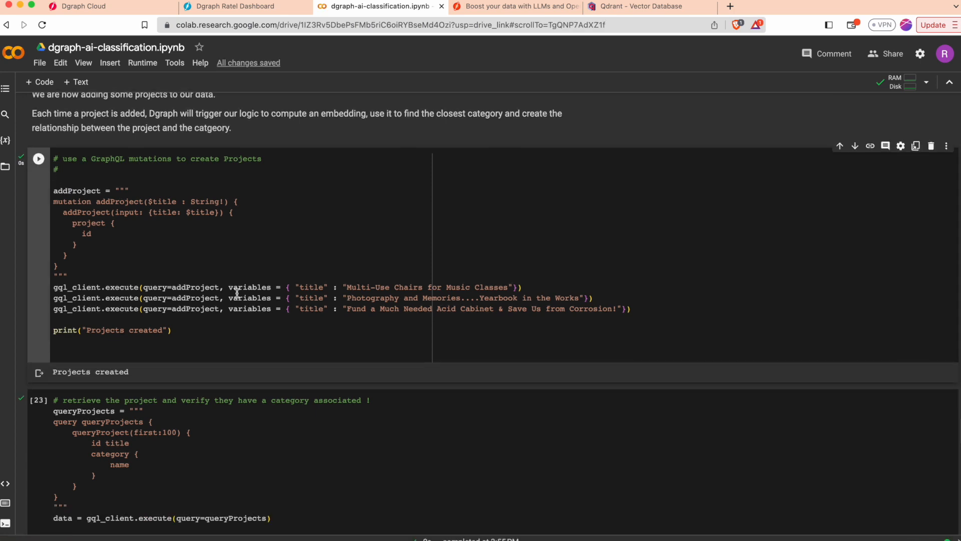
mouse_move(304, 287)
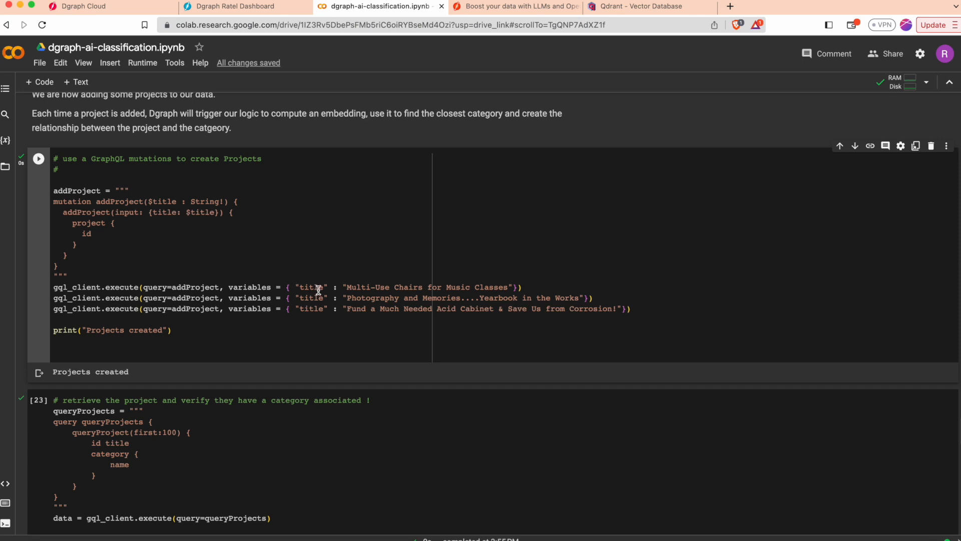
mouse_move(360, 292)
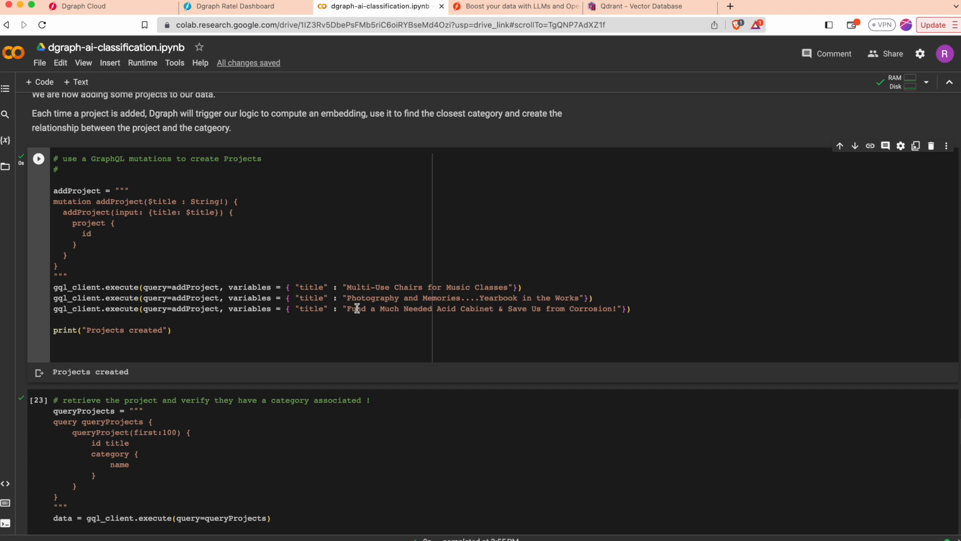
mouse_move(348, 287)
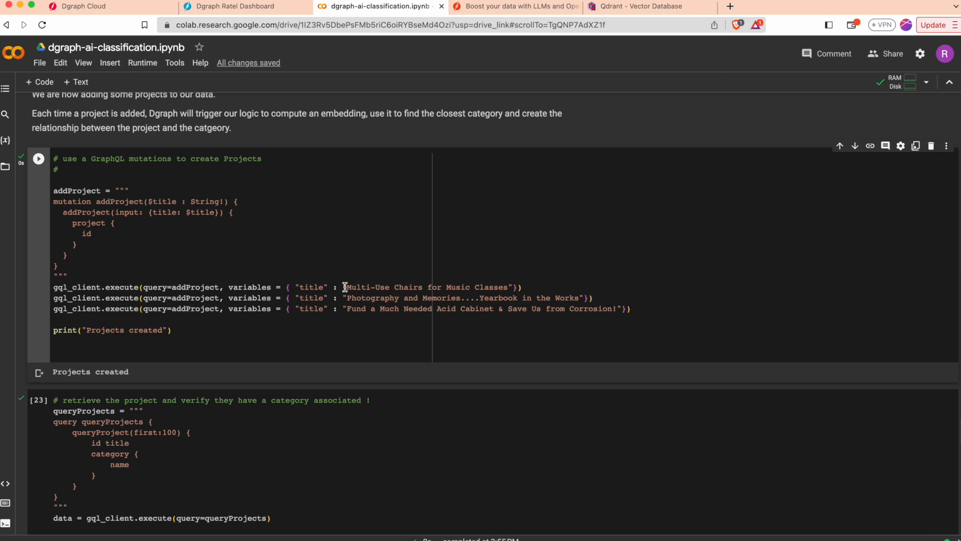
mouse_move(333, 333)
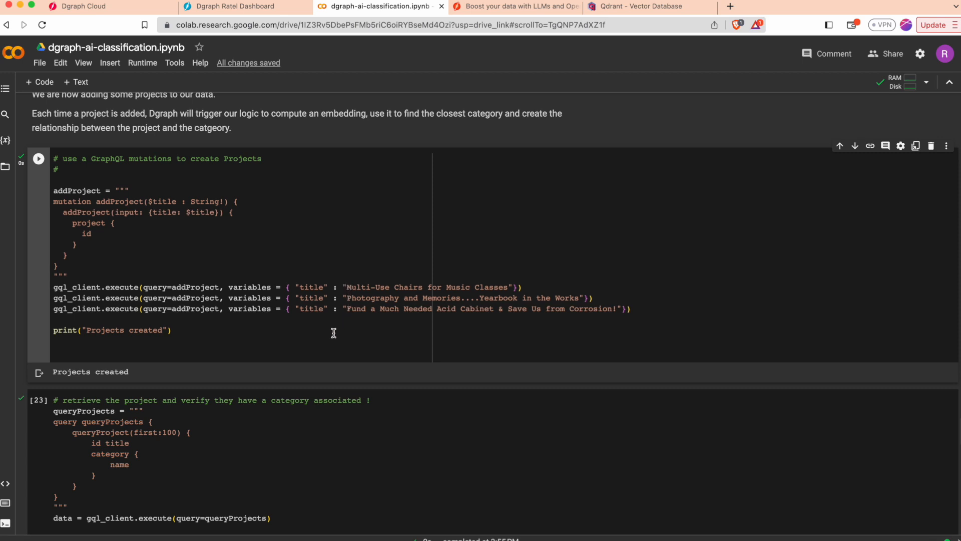
scroll(down, 3)
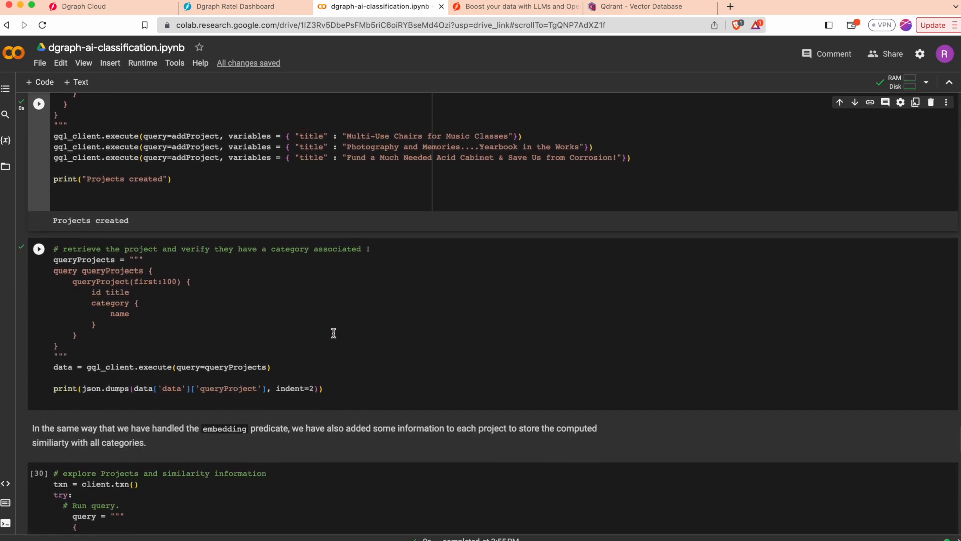
scroll(down, 3)
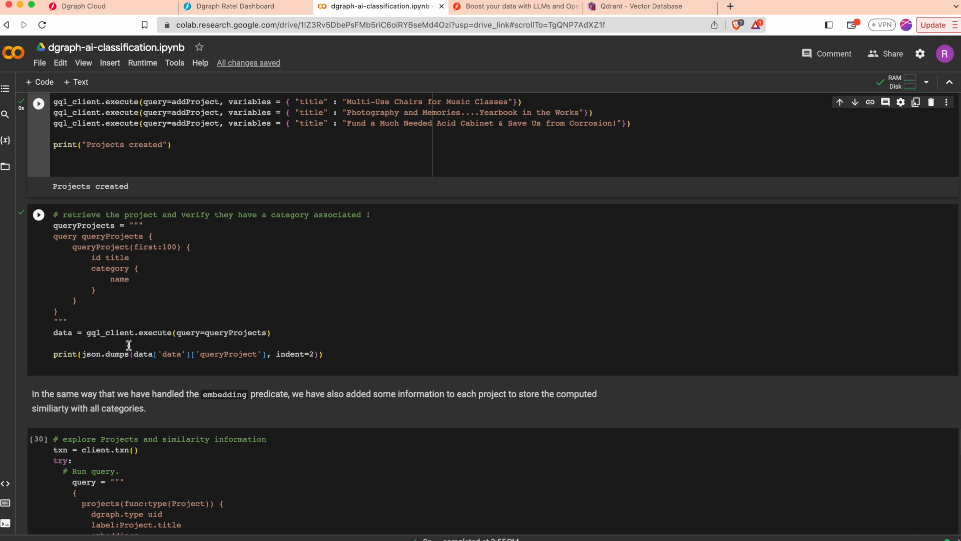
click(36, 214)
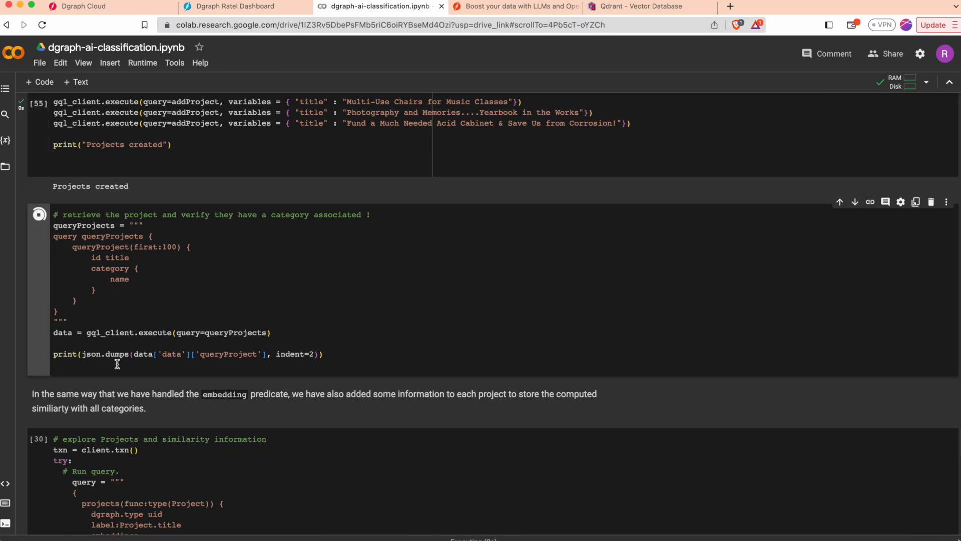
click(38, 146)
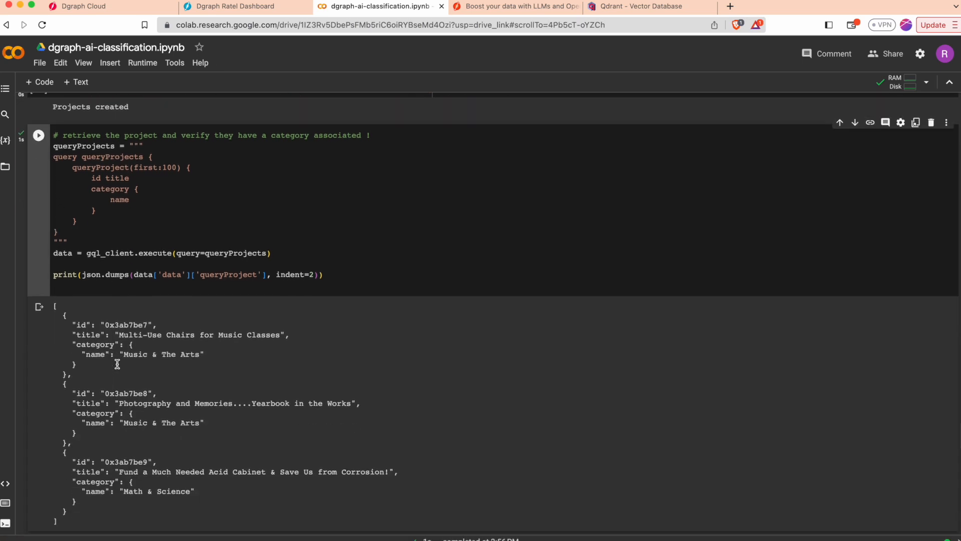
scroll(down, 3)
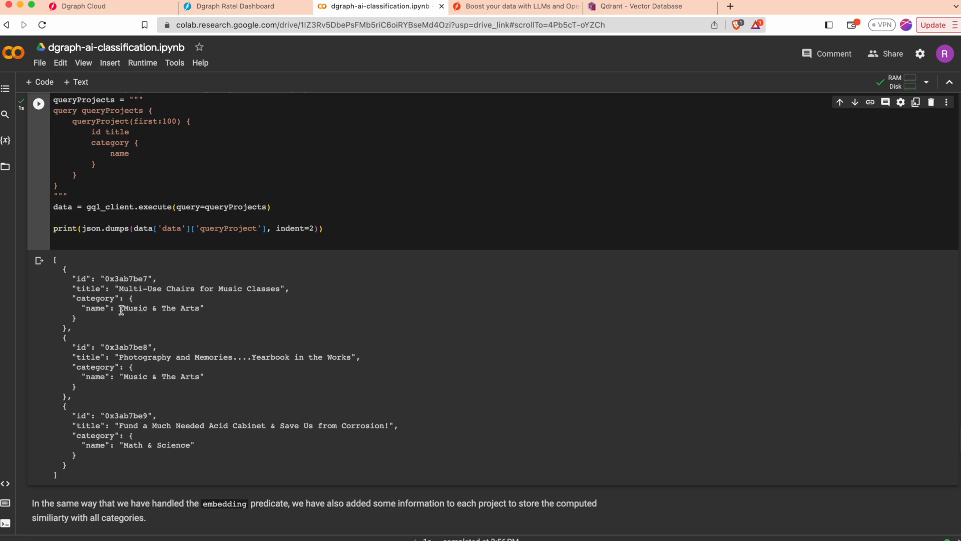
mouse_move(174, 372)
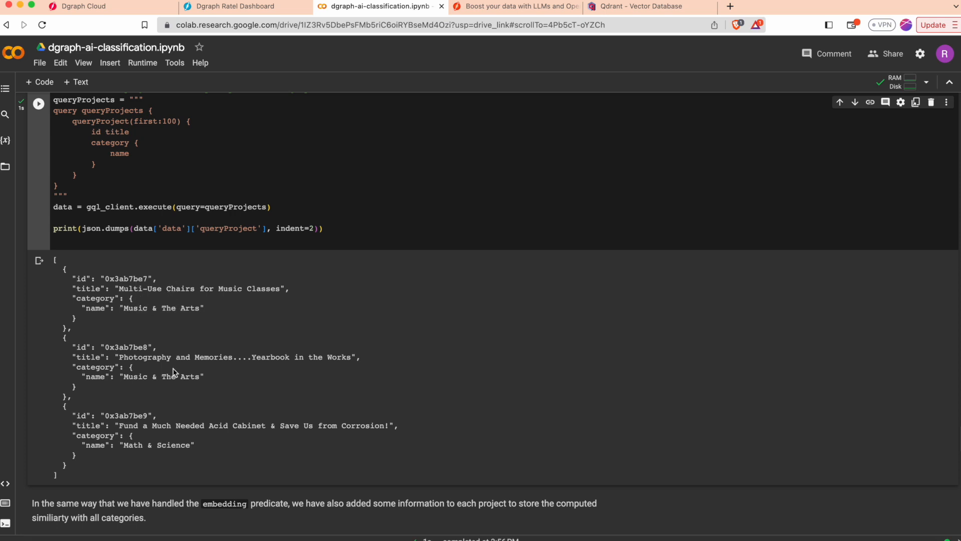
List the three Project records and follow the Acid Cabinet project's category link to Math & Science.
click(75, 5)
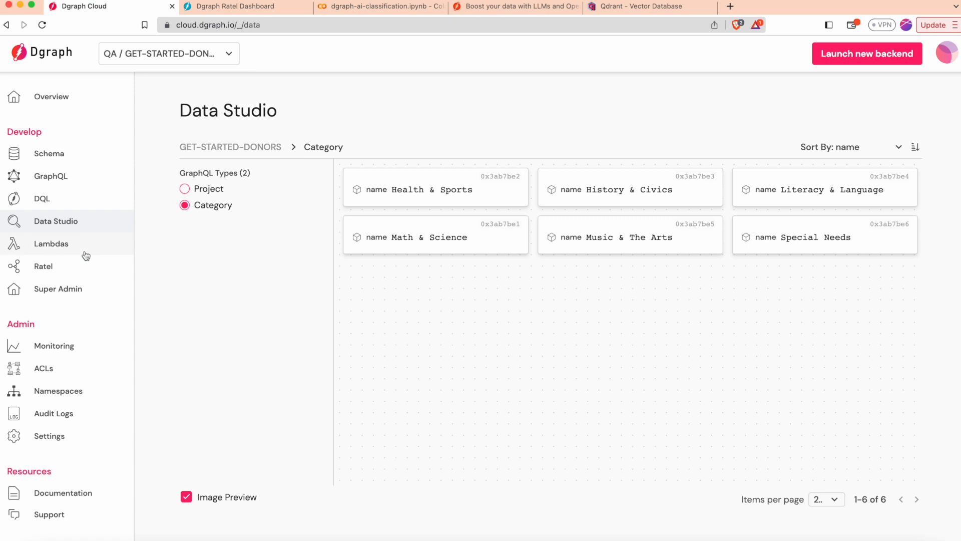
click(182, 188)
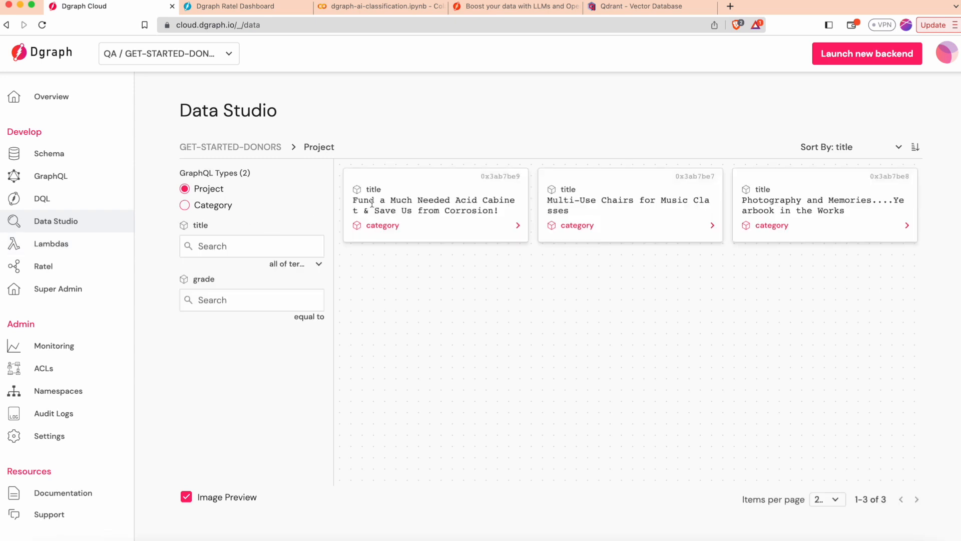
click(382, 225)
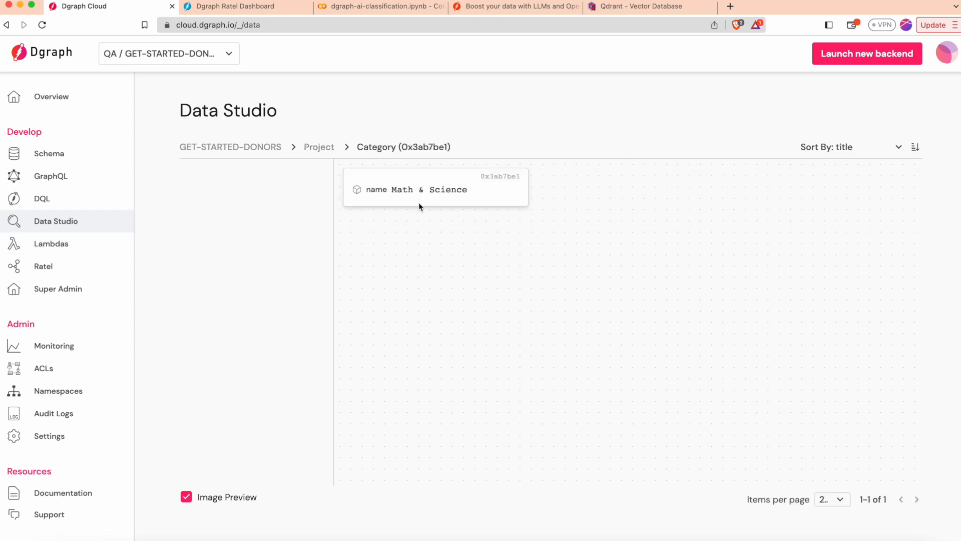
click(319, 146)
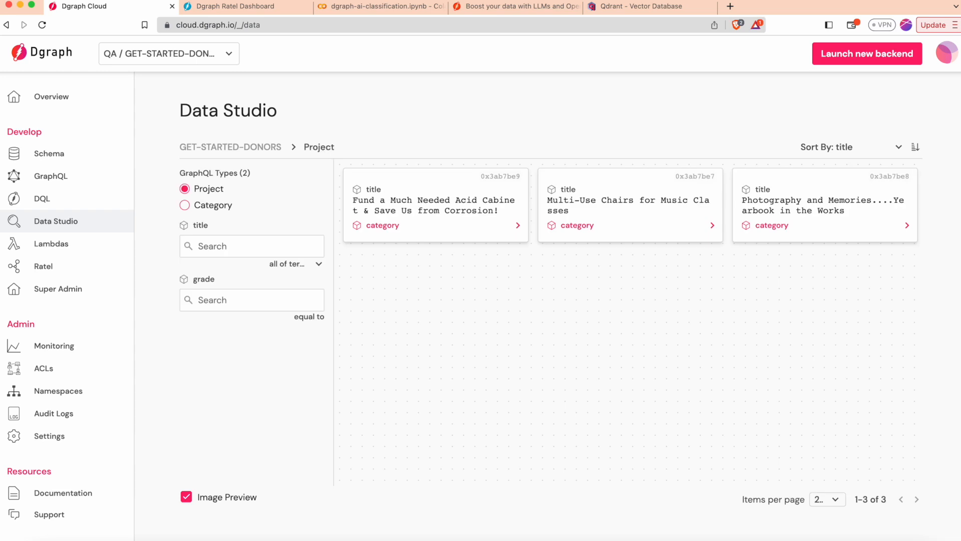
mouse_move(522, 176)
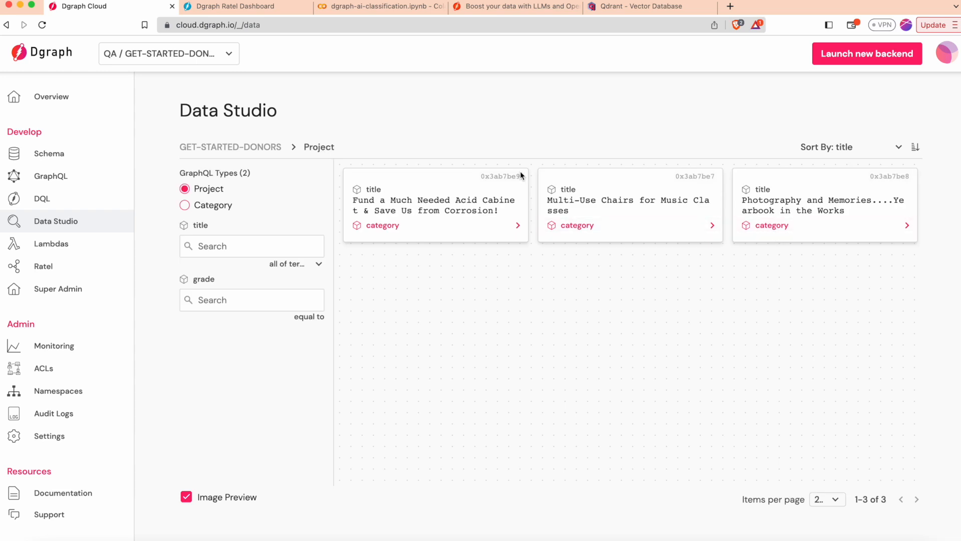
mouse_move(801, 203)
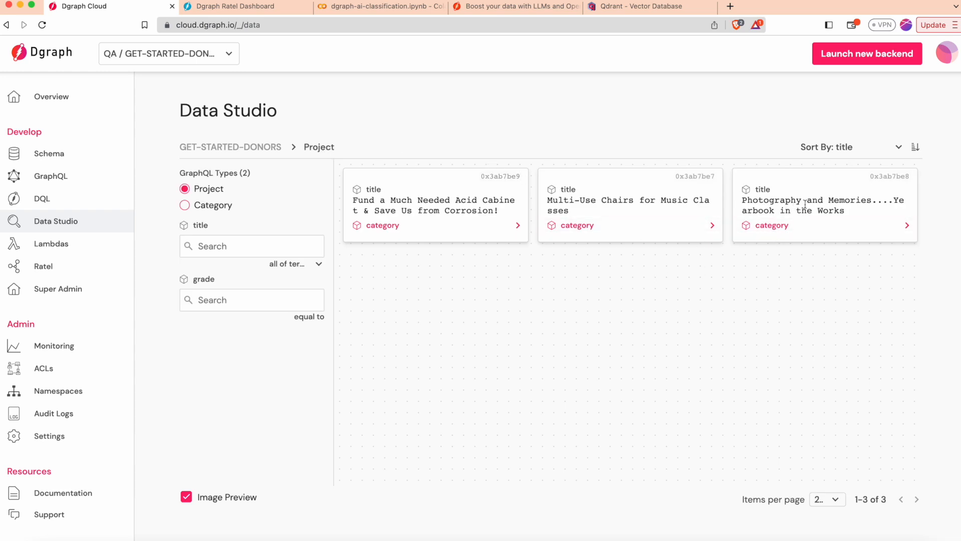
click(383, 226)
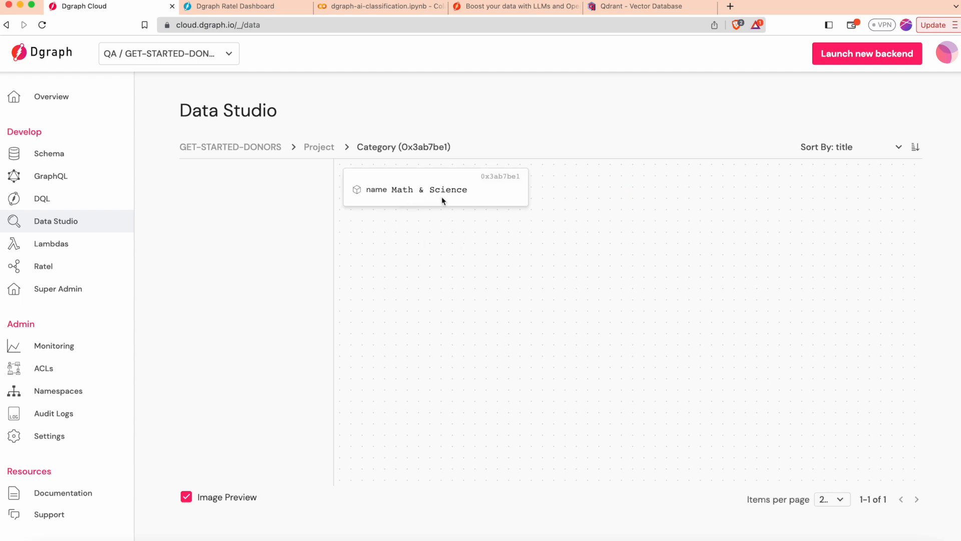
mouse_move(361, 178)
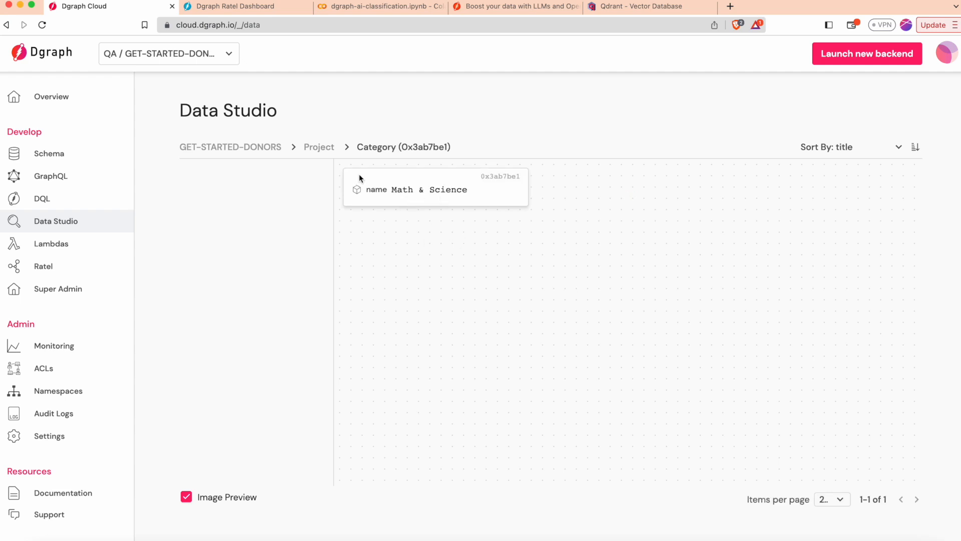
mouse_move(392, 197)
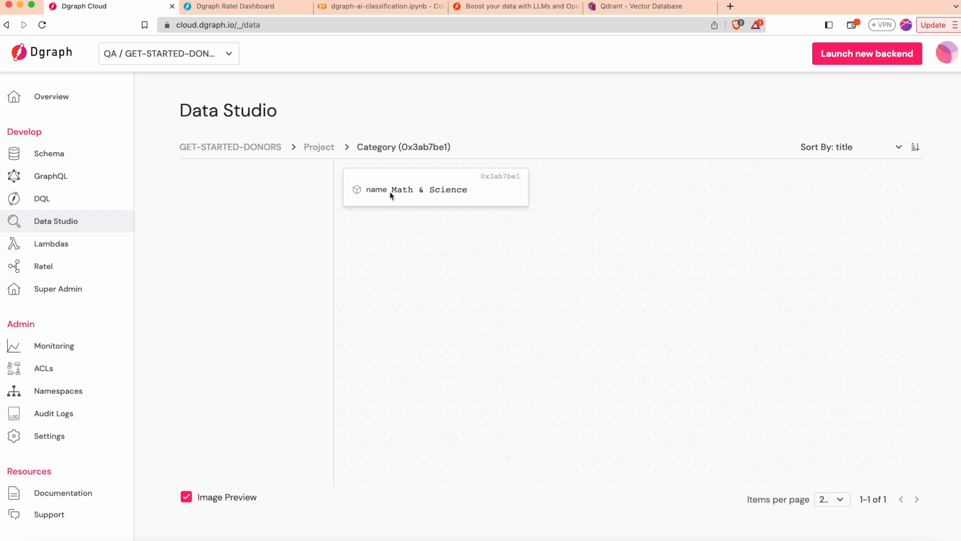
click(319, 146)
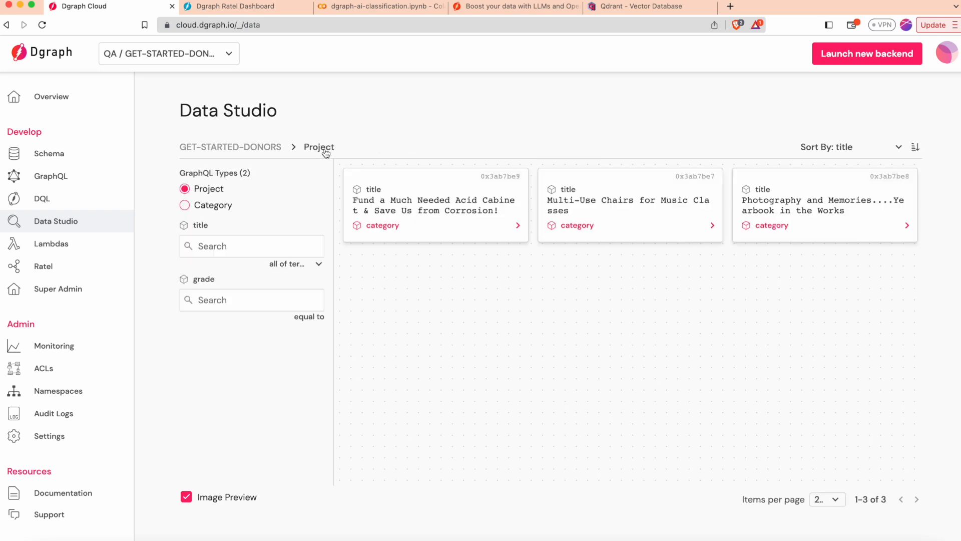
Return to the Colab notebook and run the 'explore Projects and similarity information' query cell.
click(388, 6)
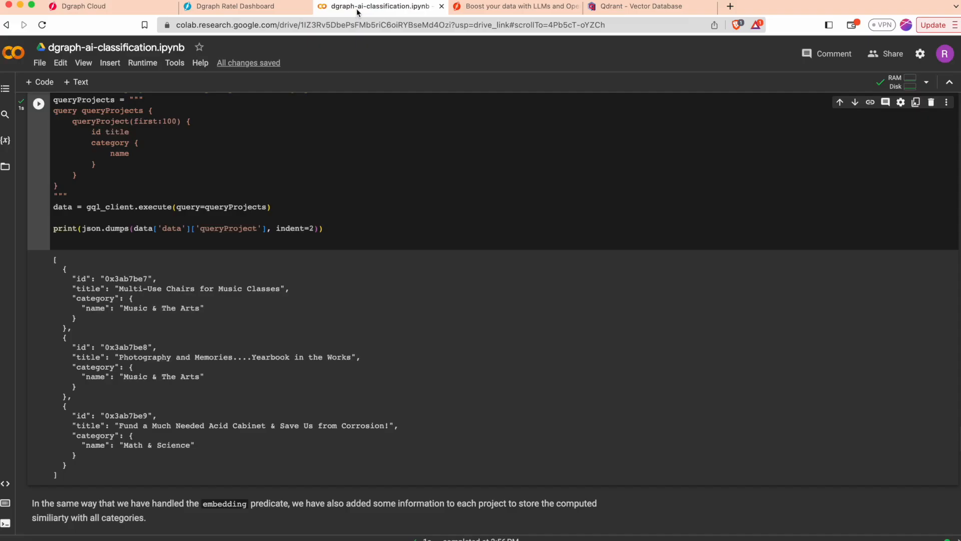
scroll(down, 3)
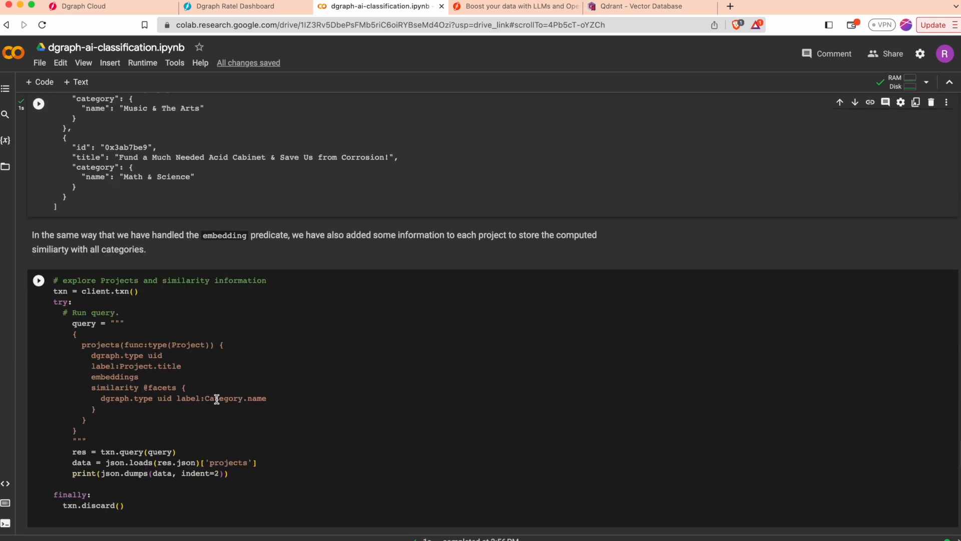
scroll(down, 3)
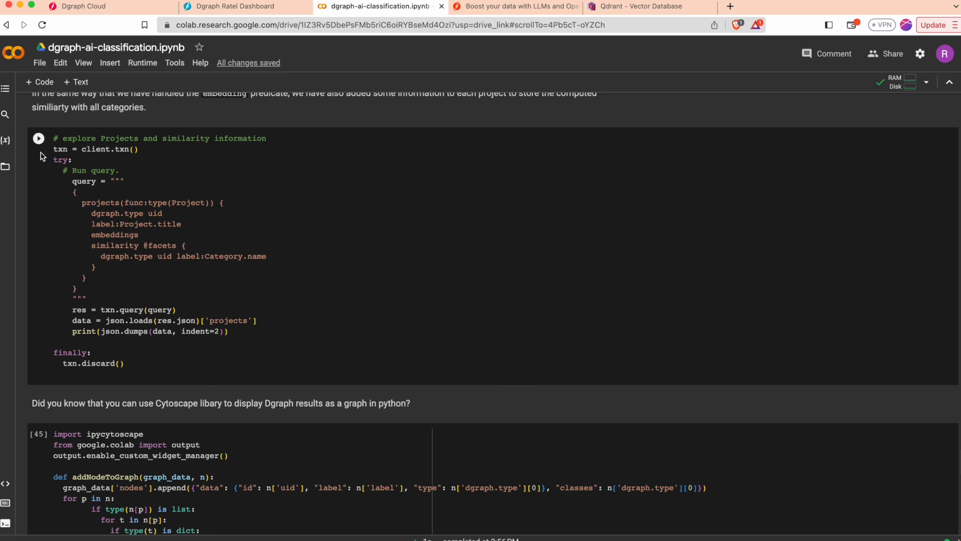
click(37, 151)
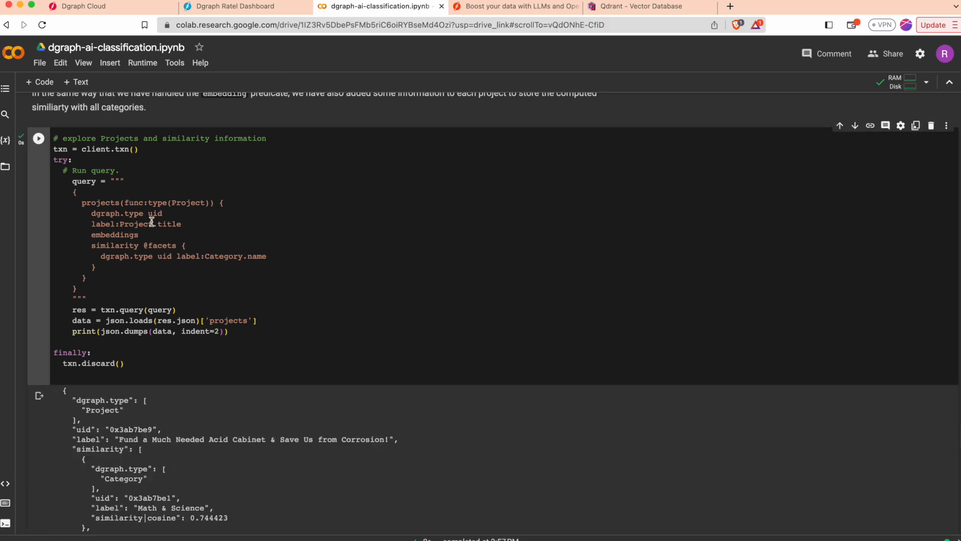
Review the output listing Acid Cabinet's cosine scores across all six categories, Math & Science highest.
scroll(down, 3)
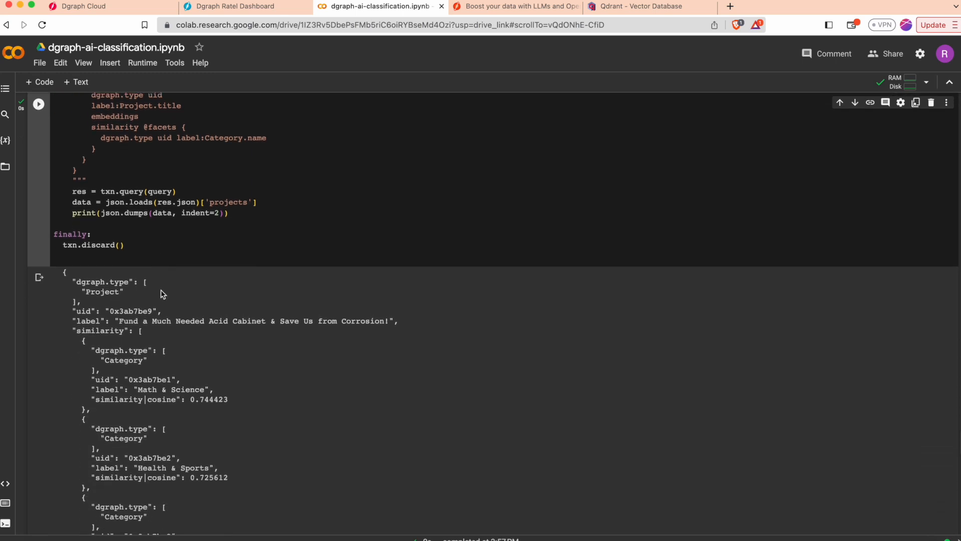
scroll(down, 3)
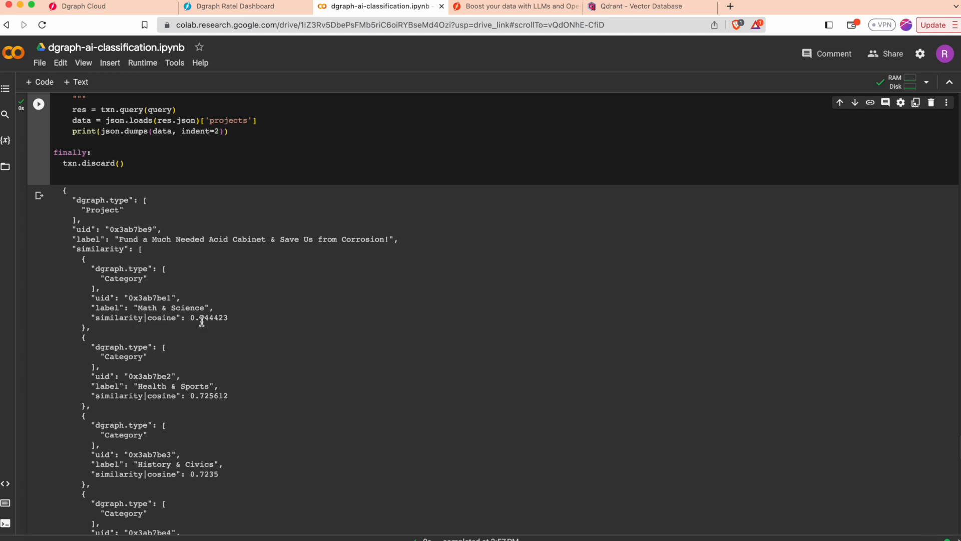
mouse_move(192, 320)
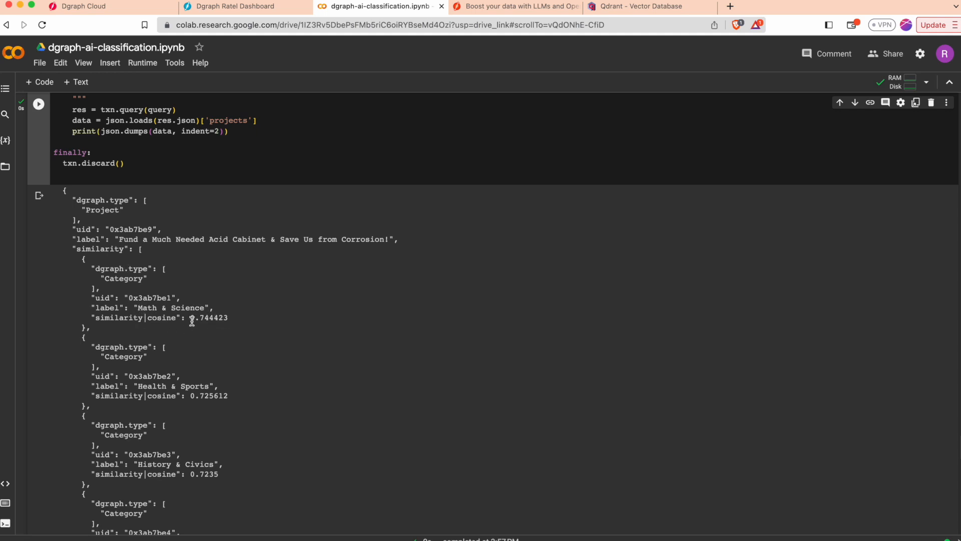
mouse_move(121, 322)
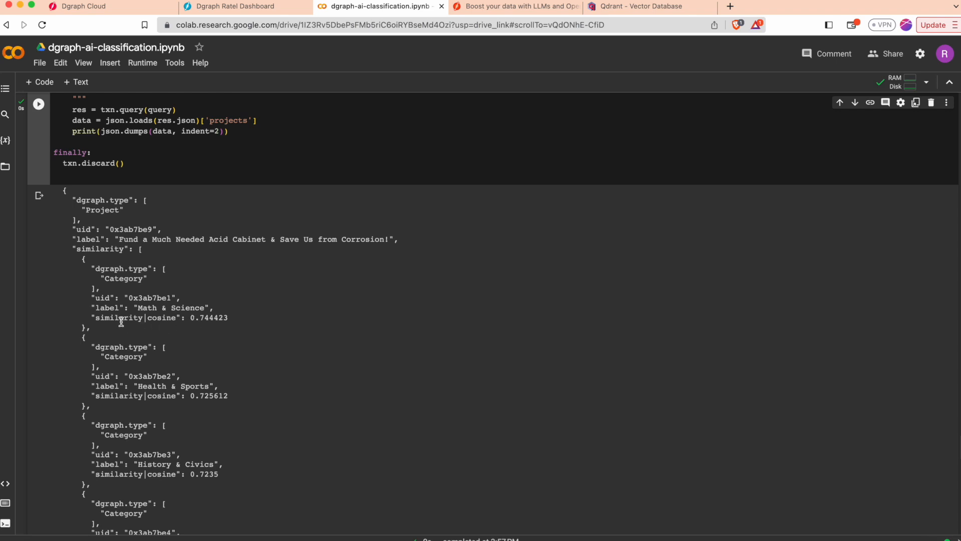
mouse_move(129, 320)
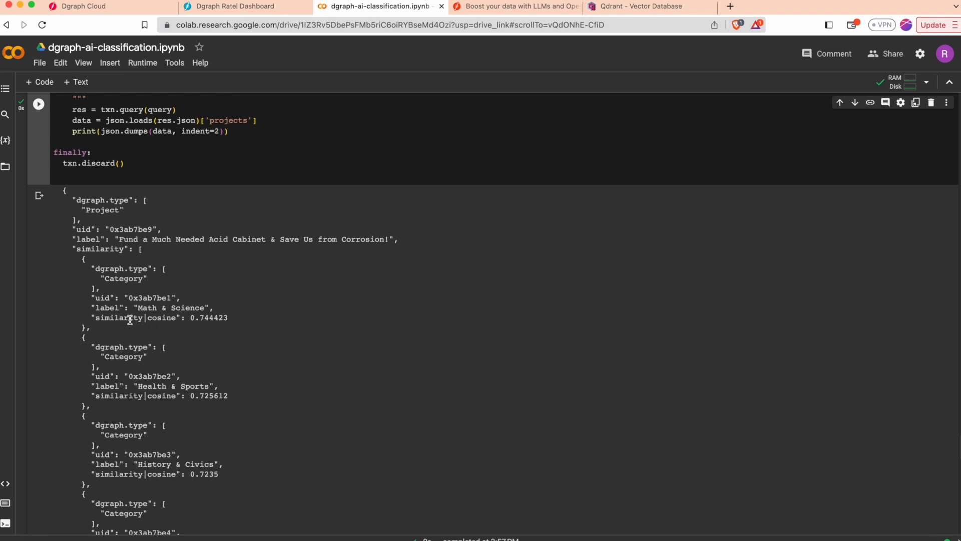
scroll(down, 3)
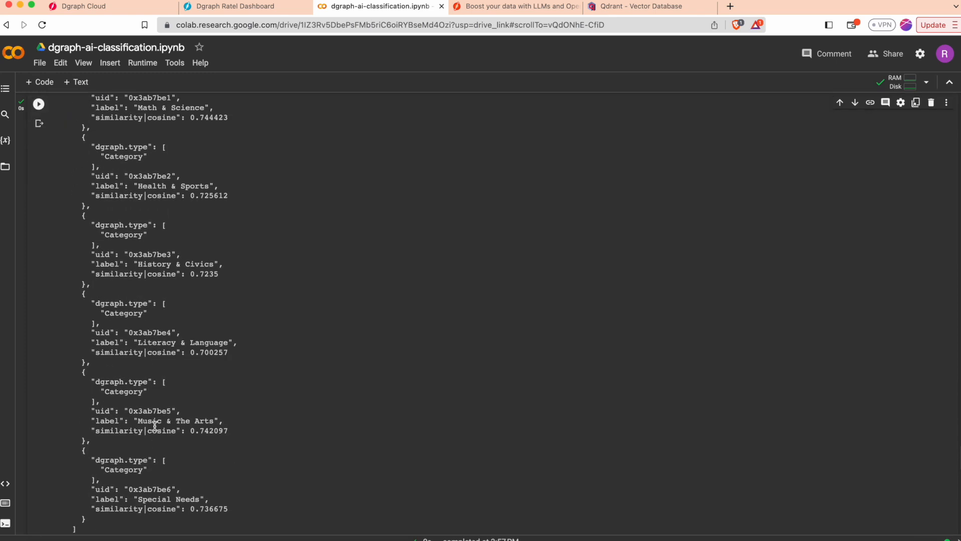
scroll(down, 3)
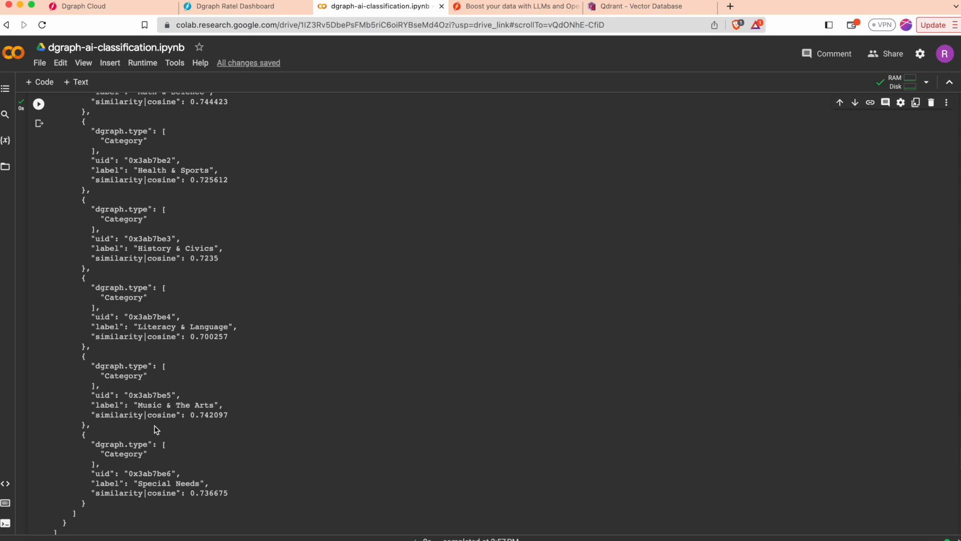
scroll(down, 3)
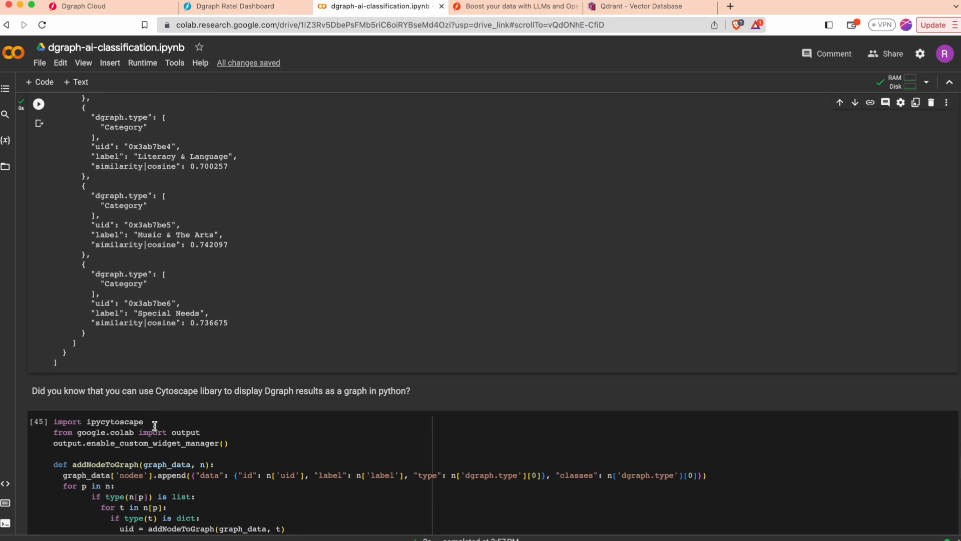
scroll(down, 3)
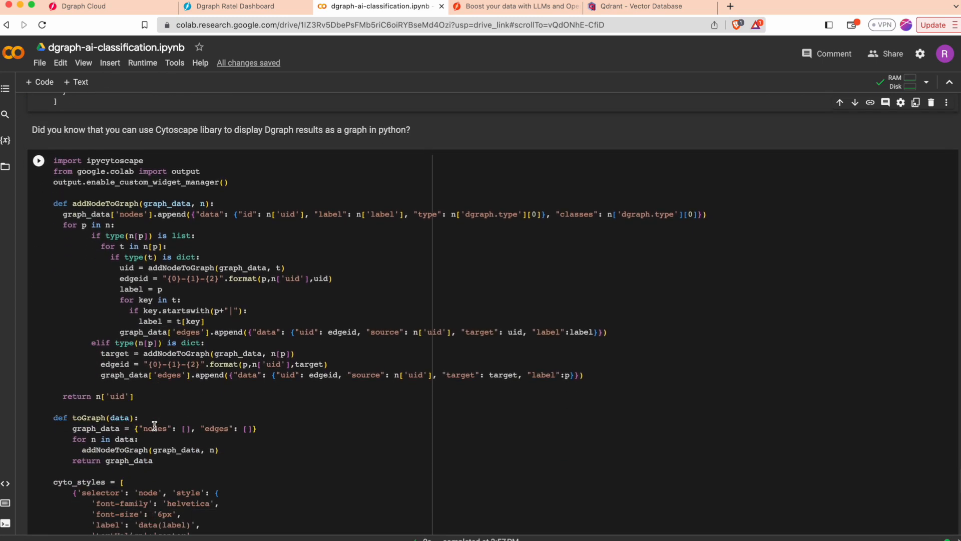
scroll(down, 3)
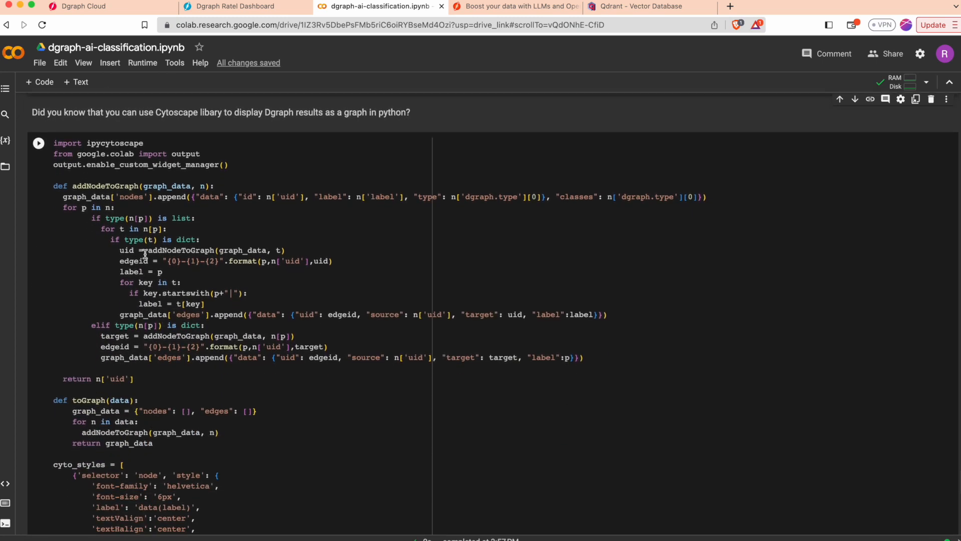
mouse_move(129, 144)
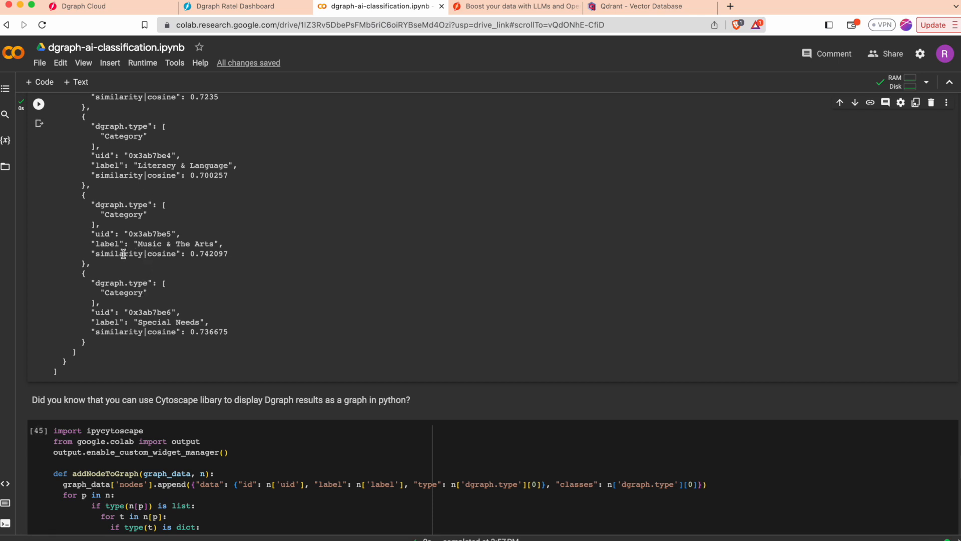
View the rendered Cytoscape network linking the three projects to six categories, repositioning a node.
scroll(down, 3)
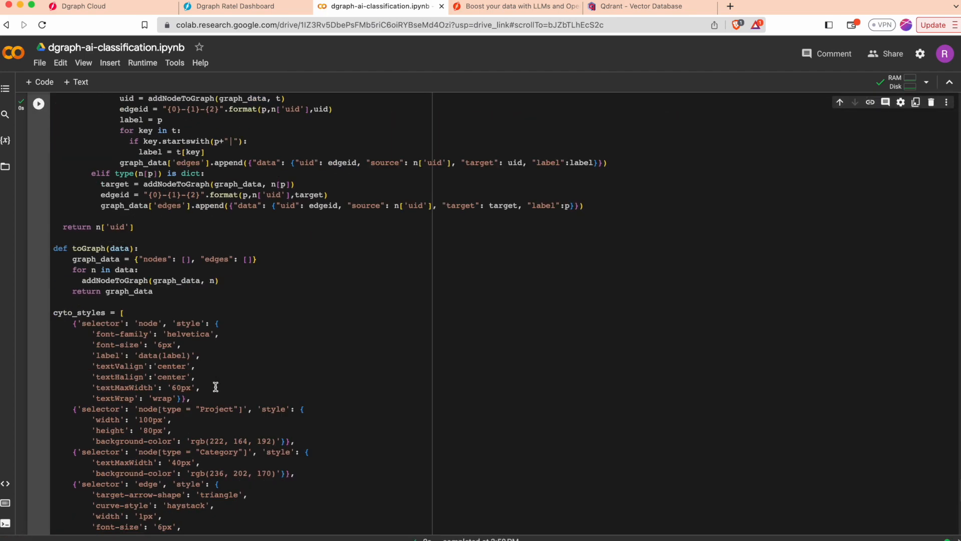
scroll(down, 3)
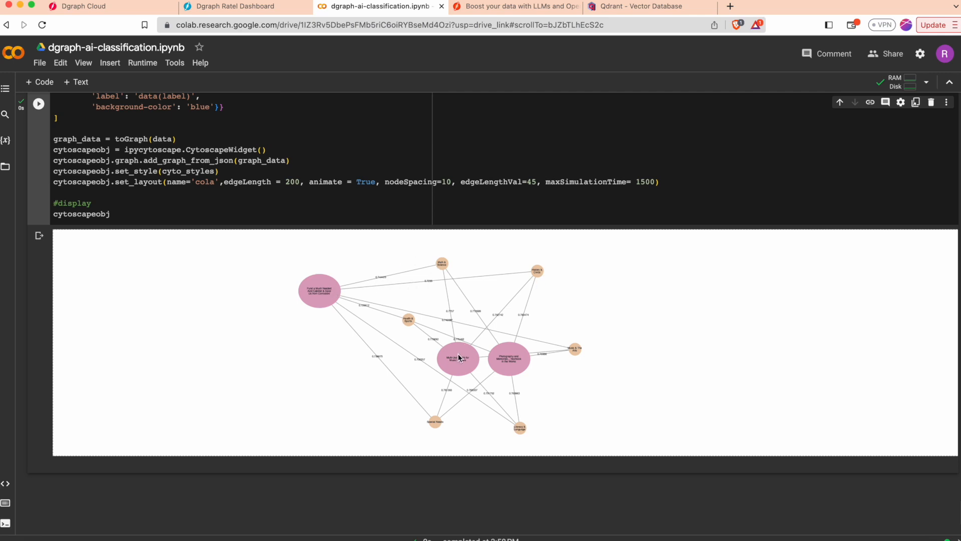
drag(458, 358, 309, 367)
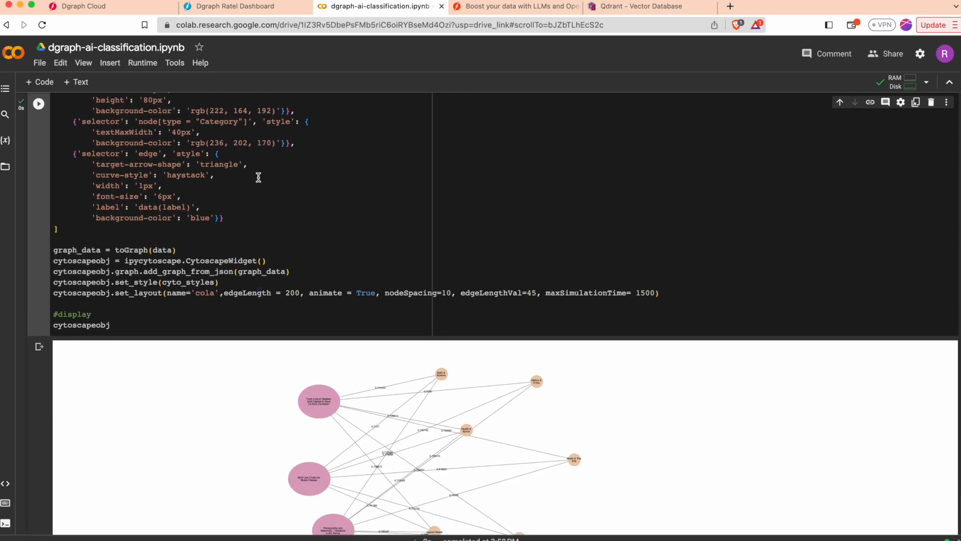
scroll(down, 3)
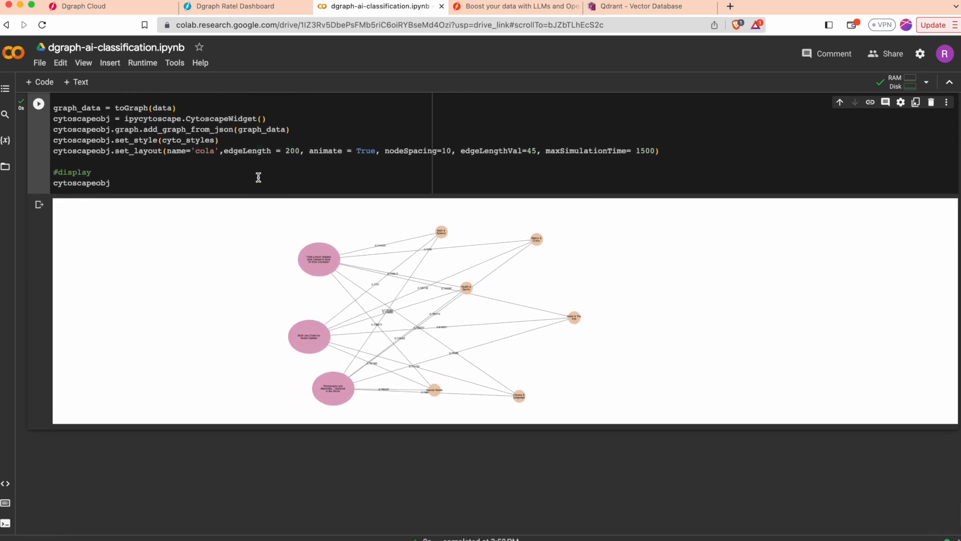